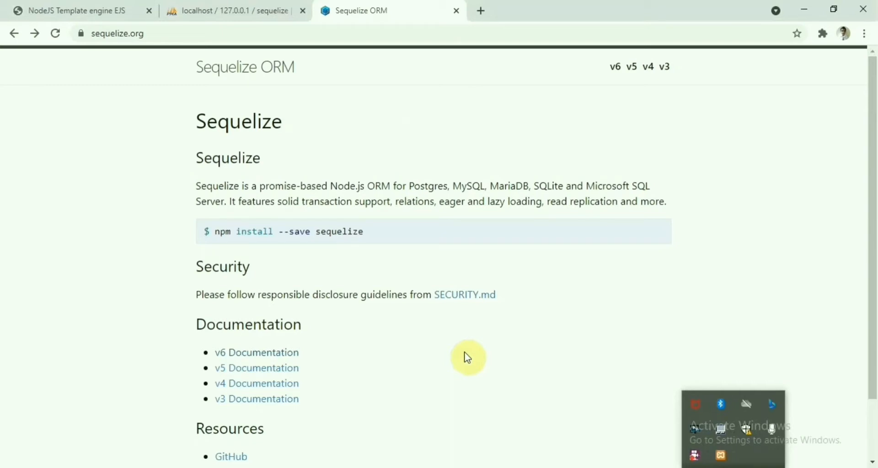
pyautogui.moveTo(423, 189)
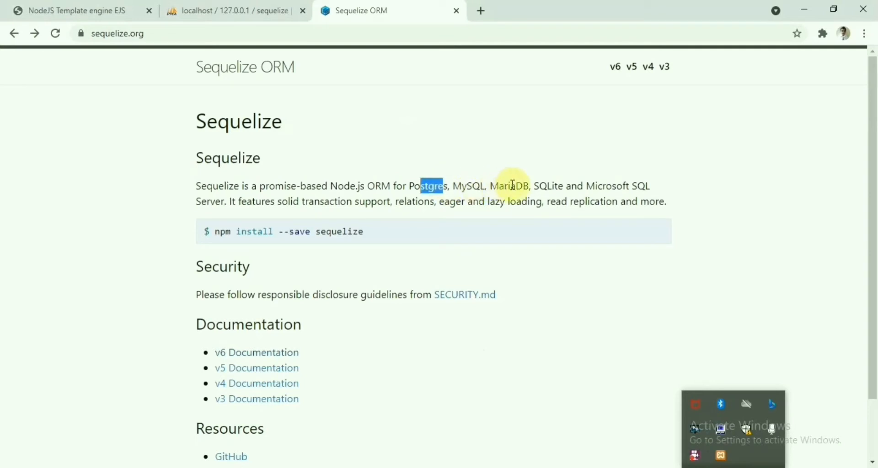
pyautogui.moveTo(596, 215)
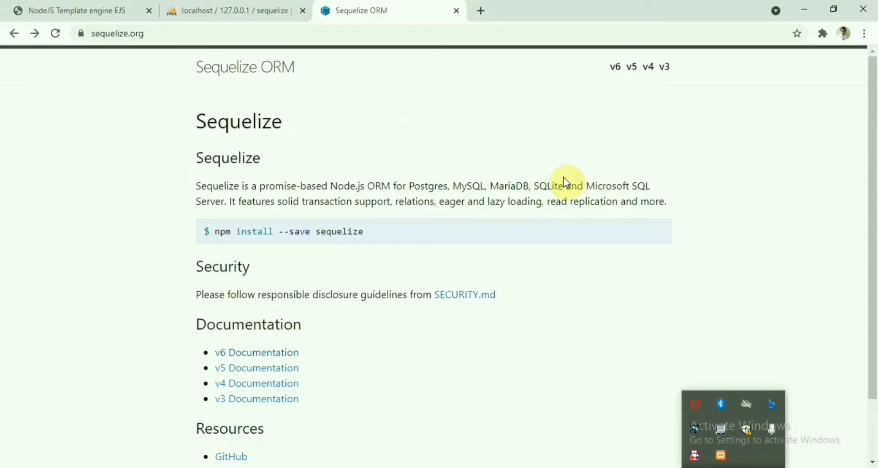
# Enter the command npm install --save sequelize --mysql2 in the node-sequelize folder.
pyautogui.doubleClick(469, 186)
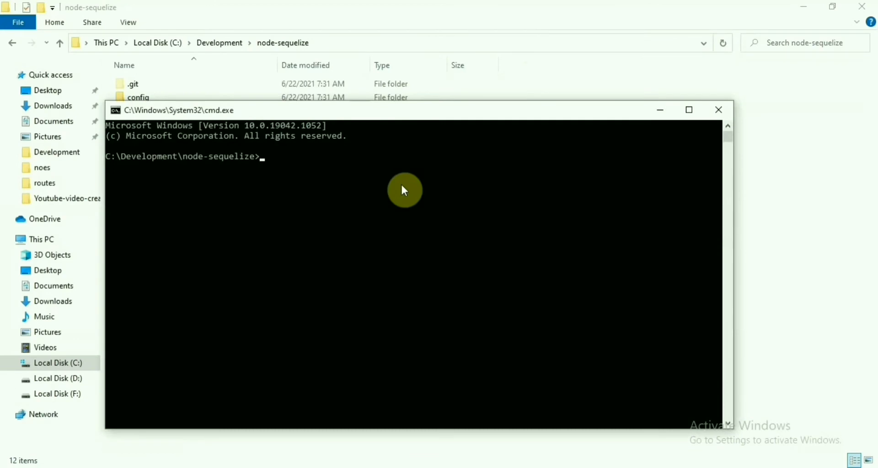
pyautogui.write('npm install --save sequelize')
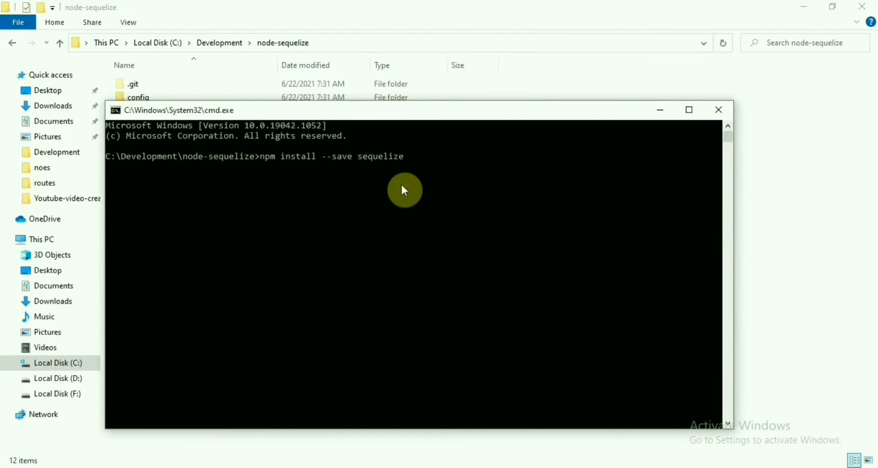
pyautogui.write('--')
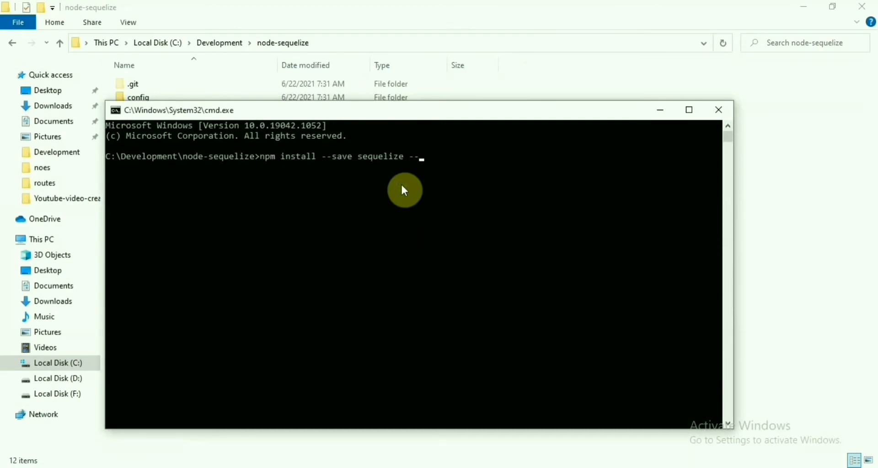
pyautogui.write('mysql')
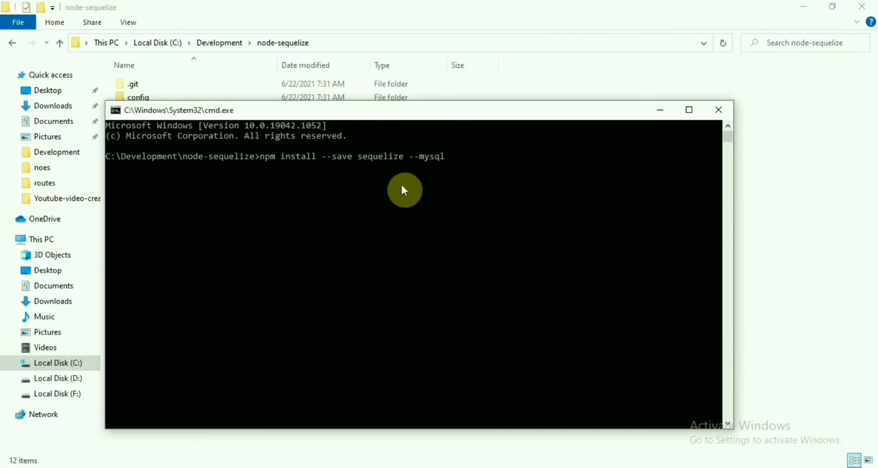
pyautogui.write('2')
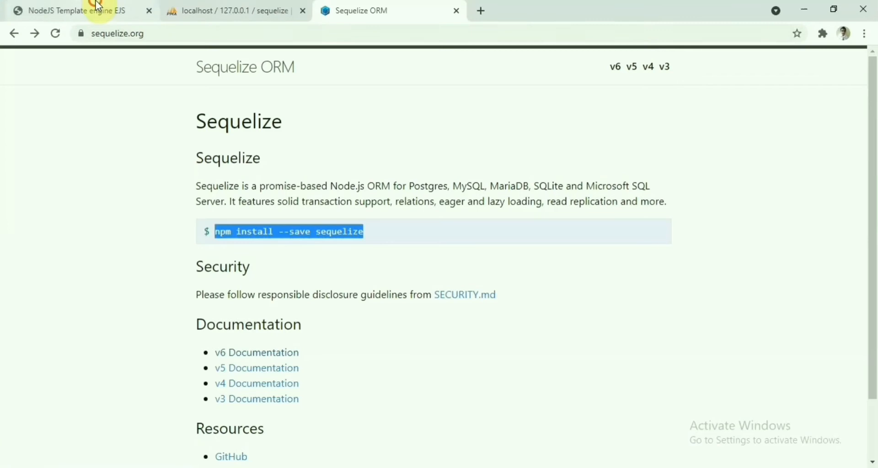
# Show the empty sequelize database in phpMyAdmin's left tree.
pyautogui.click(235, 10)
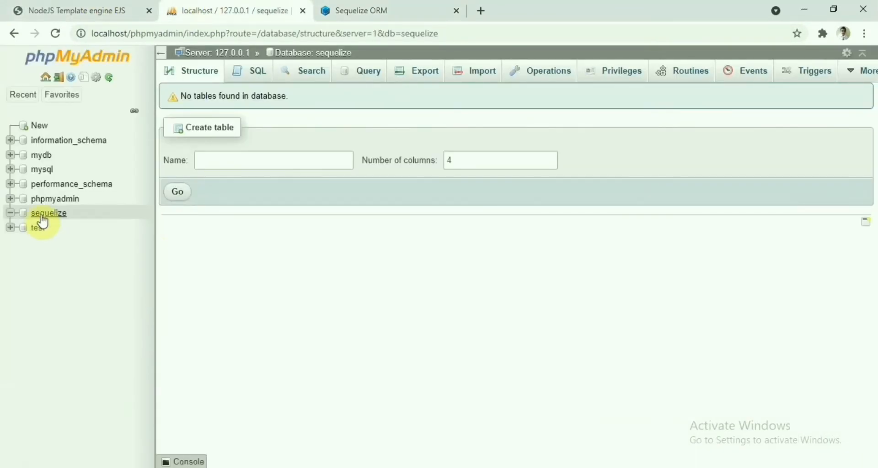
pyautogui.moveTo(45, 227)
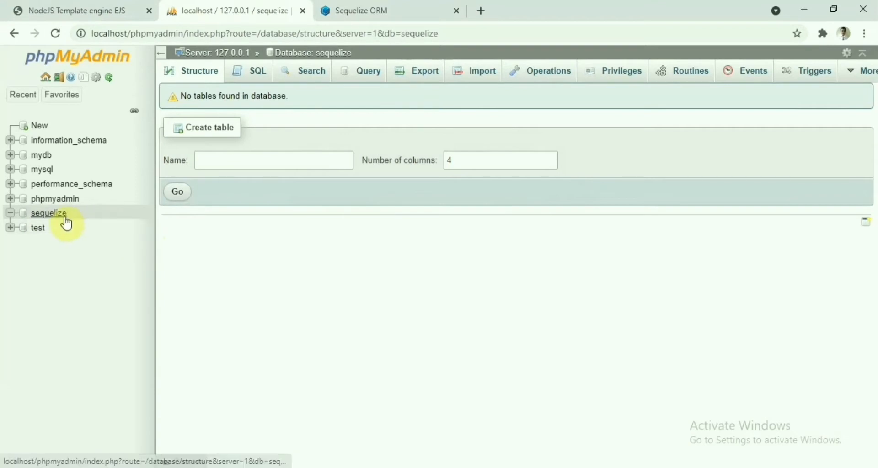
pyautogui.click(49, 213)
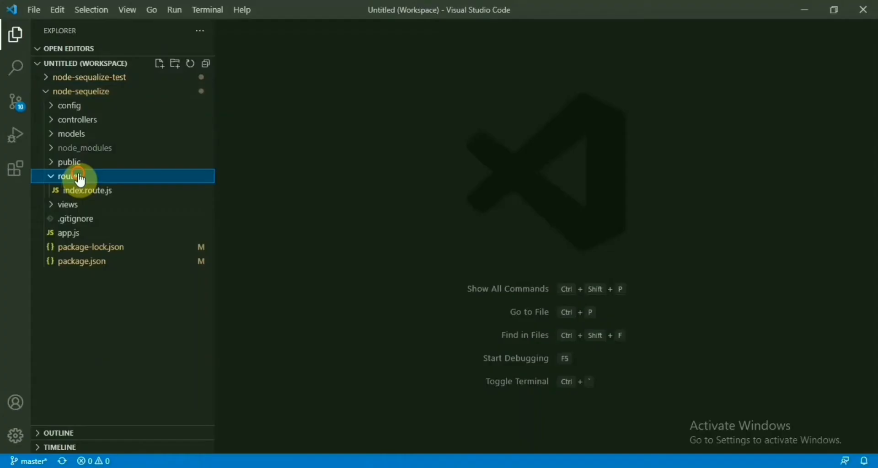
# View config/db.js holding the old mongoUrl setting and select all its content.
pyautogui.click(69, 105)
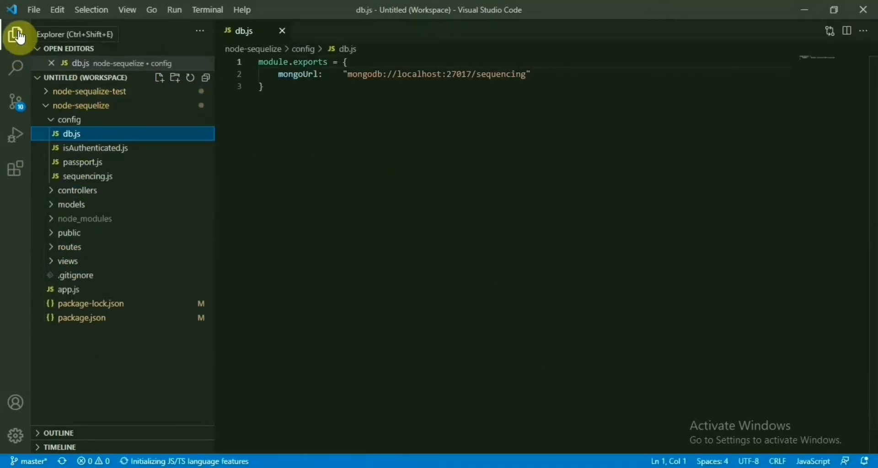
pyautogui.press('ctrl+a')
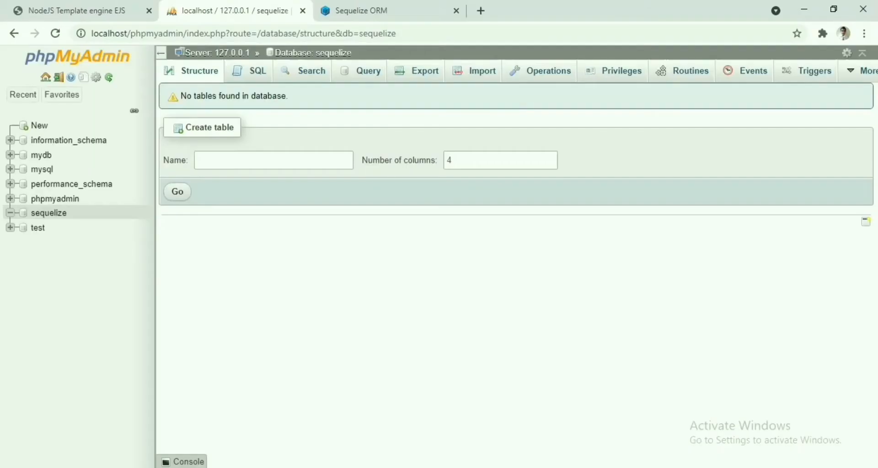
# Reach the Sequelize v6 documentation from the Sequelize homepage in Chrome.
pyautogui.click(364, 10)
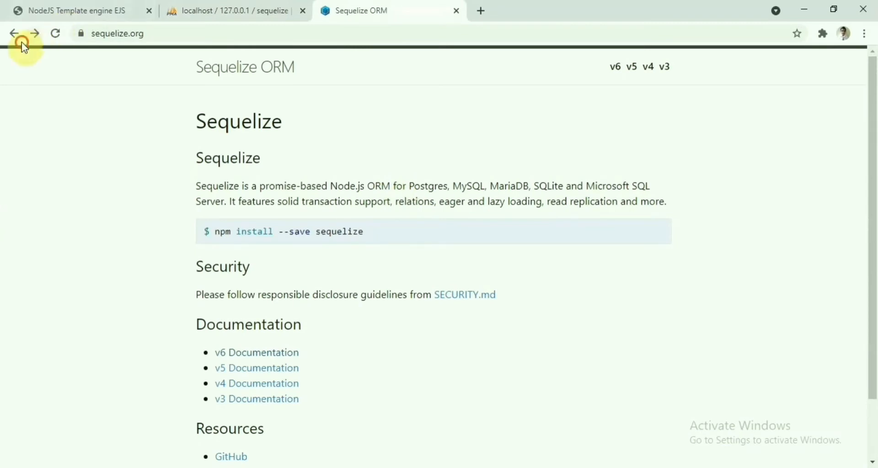
pyautogui.moveTo(280, 358)
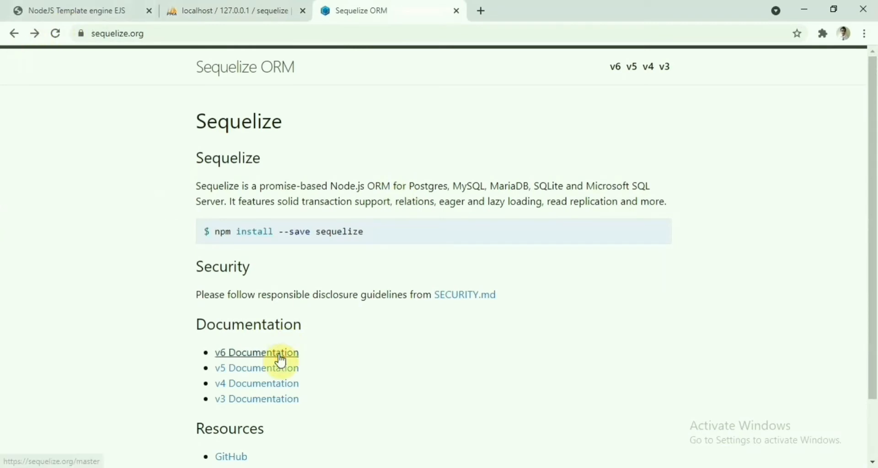
pyautogui.click(256, 352)
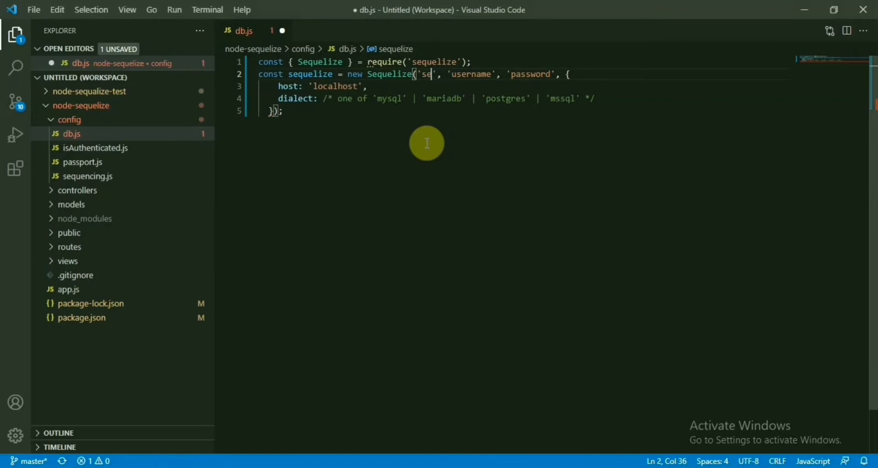
# Fill the connection with database 'sequelize', user 'root', empty password and dialect 'mysql'.
pyautogui.write('quelize')
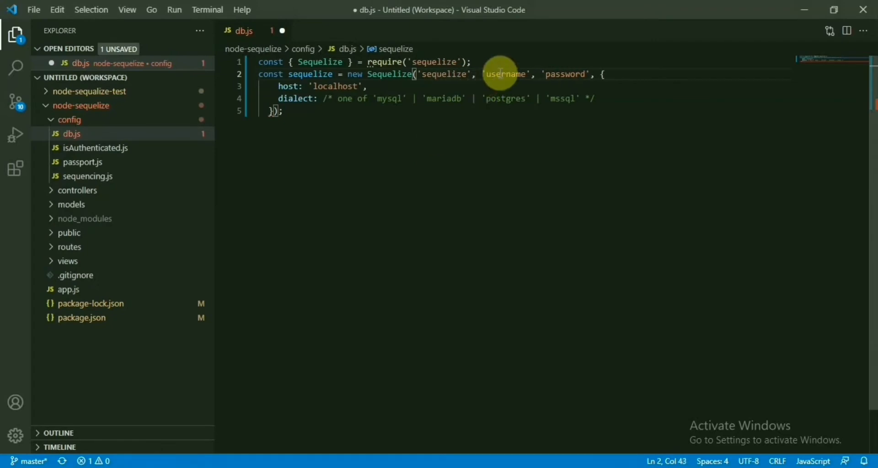
pyautogui.write('root')
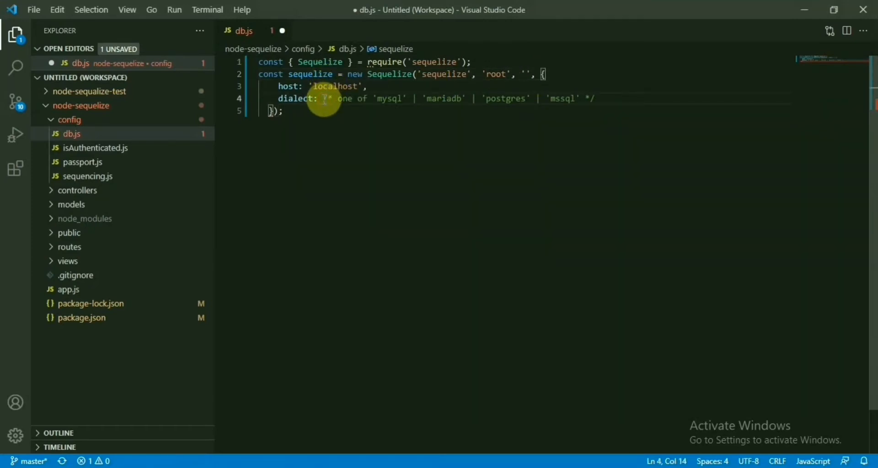
pyautogui.write("'mysql',")
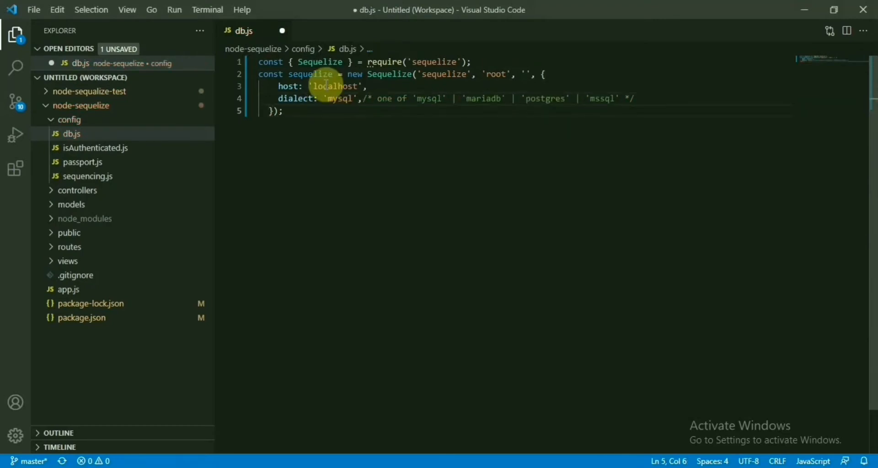
pyautogui.press('Enter')
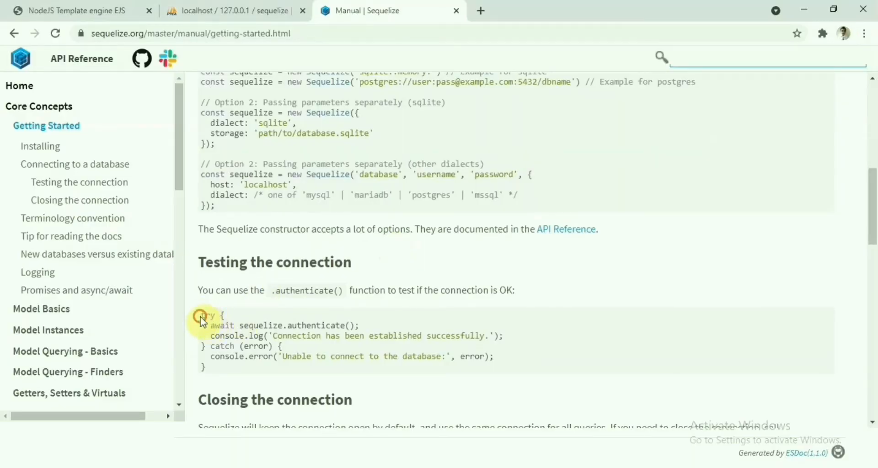
pyautogui.moveTo(240, 325)
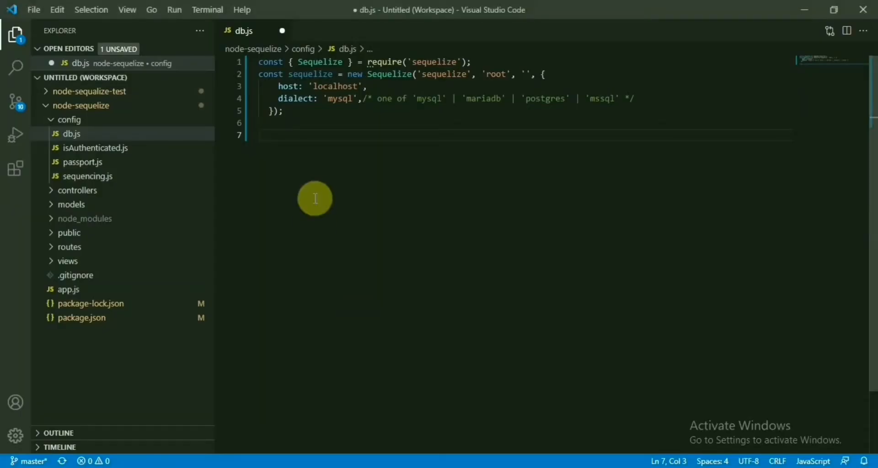
# Call sequelize.authenticate().then(...) at the end of db.js to log the connection result.
pyautogui.write('sequelize.authenticate()')
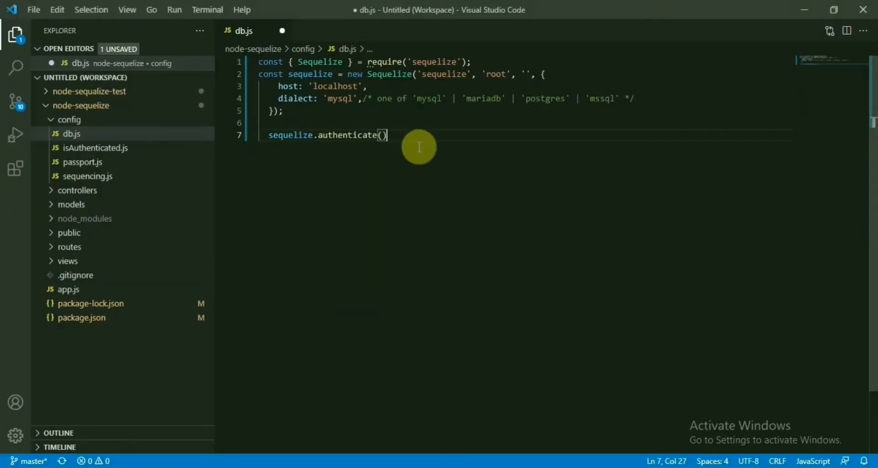
pyautogui.write('.then(()=> console.log("DB connected')
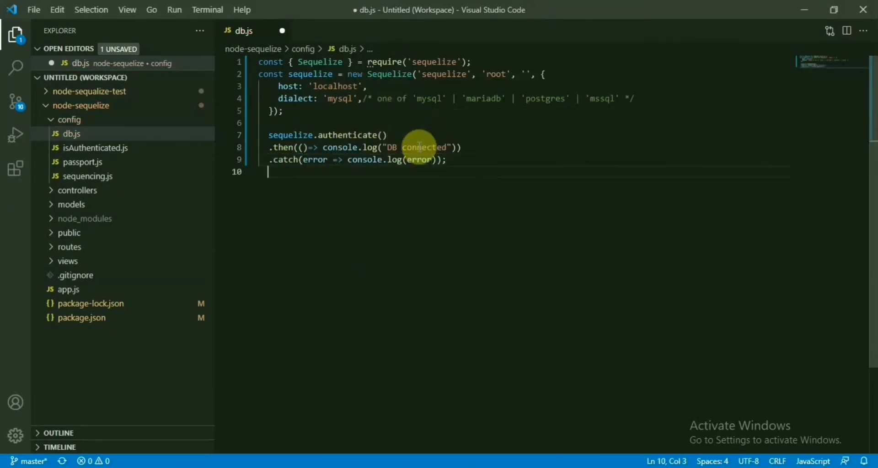
pyautogui.moveTo(413, 232)
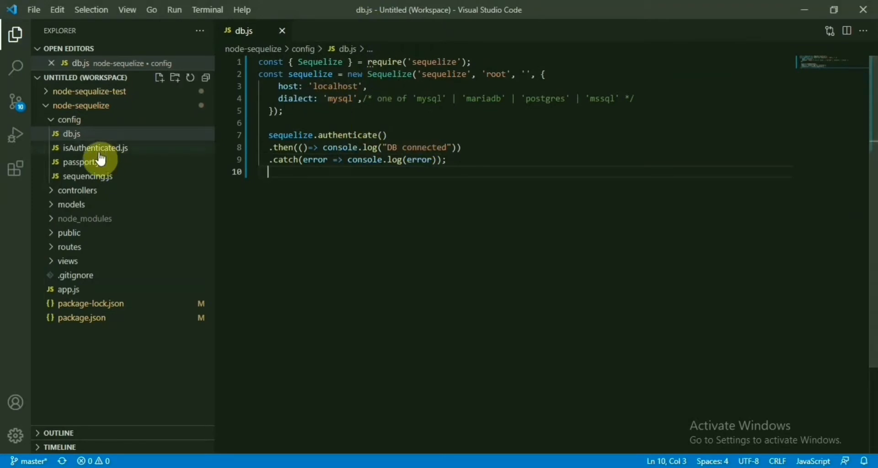
# Delete the mongoose require lines from app.js, keeping ./config/db, and save.
pyautogui.click(68, 304)
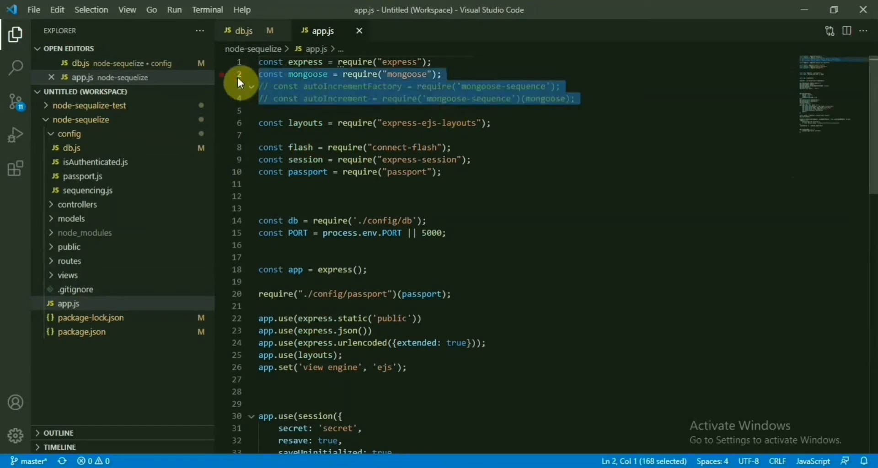
pyautogui.press('Delete')
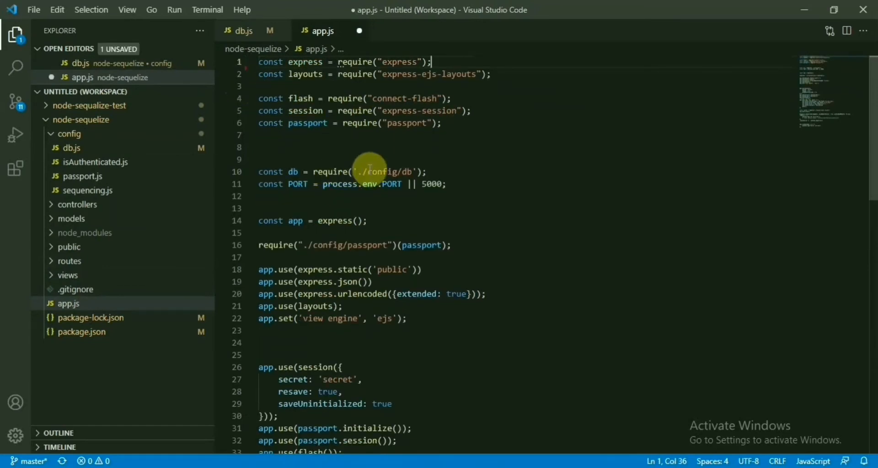
pyautogui.scroll(-3)
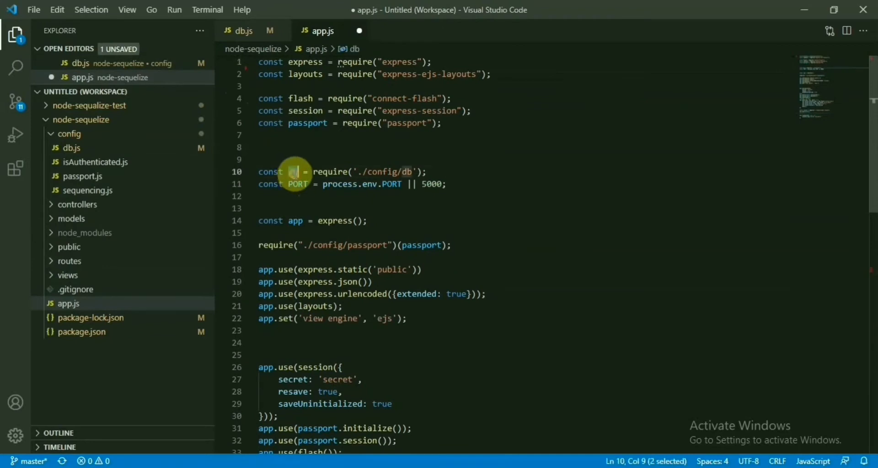
pyautogui.press('ctrl+s')
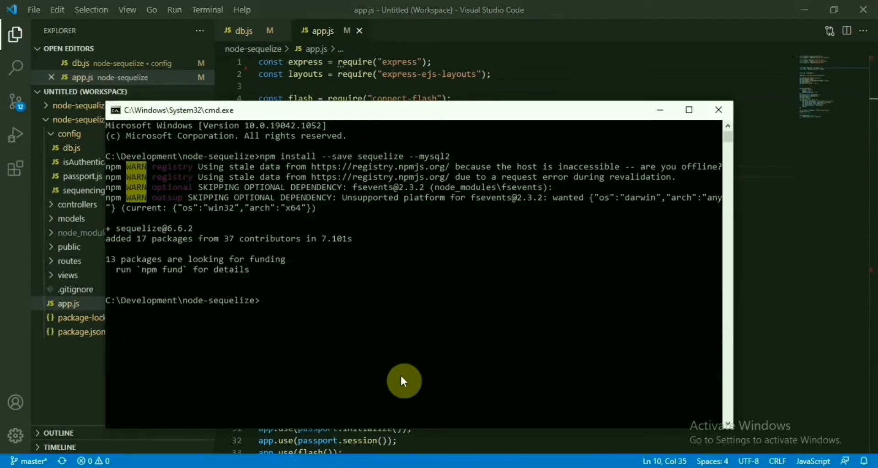
# Run npm start so the server starts and reports DB connected.
pyautogui.write('npm start')
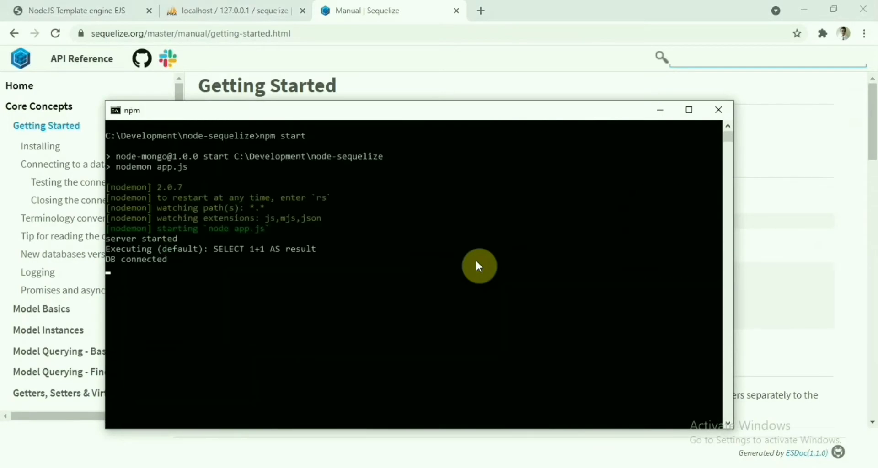
pyautogui.moveTo(329, 304)
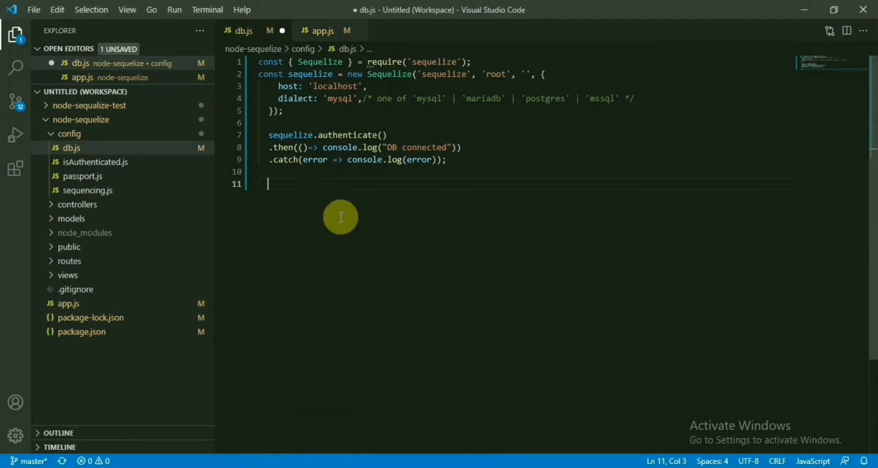
# Build a const db object with the sequelize instance and export it via module.exports.
pyautogui.write('const')
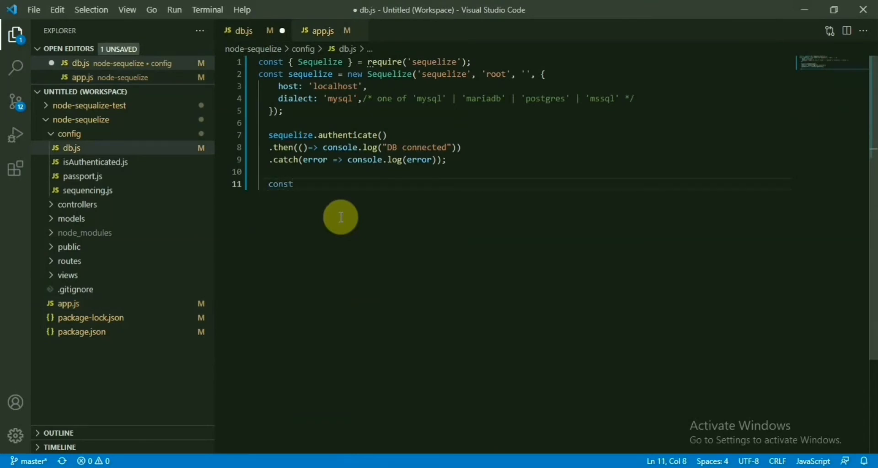
pyautogui.write('db = {')
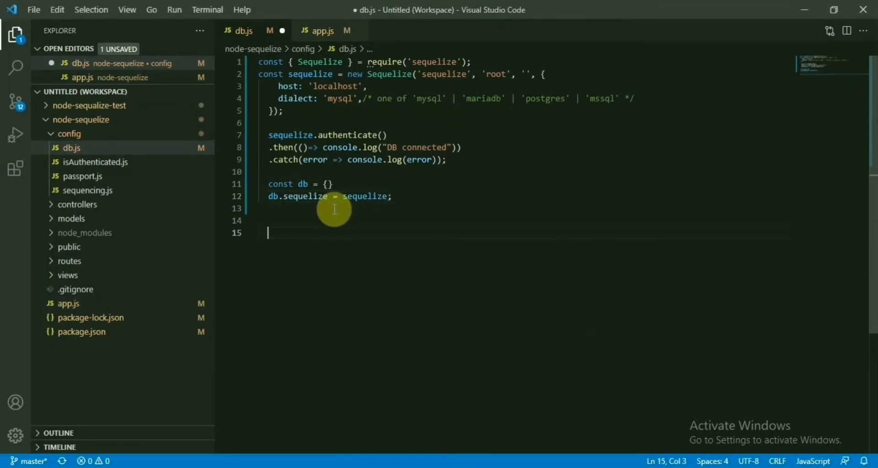
pyautogui.write('module.')
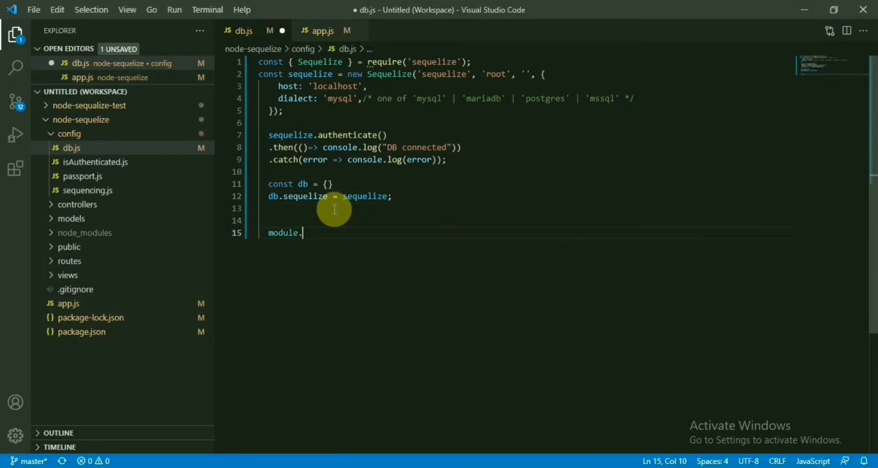
pyautogui.write('exports')
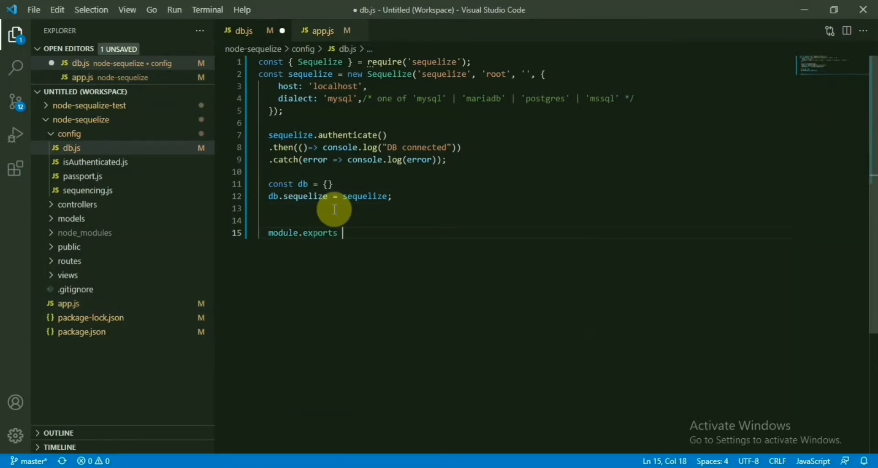
# Check the db require in app.js, then collapse the config folder in the Explorer.
pyautogui.click(322, 31)
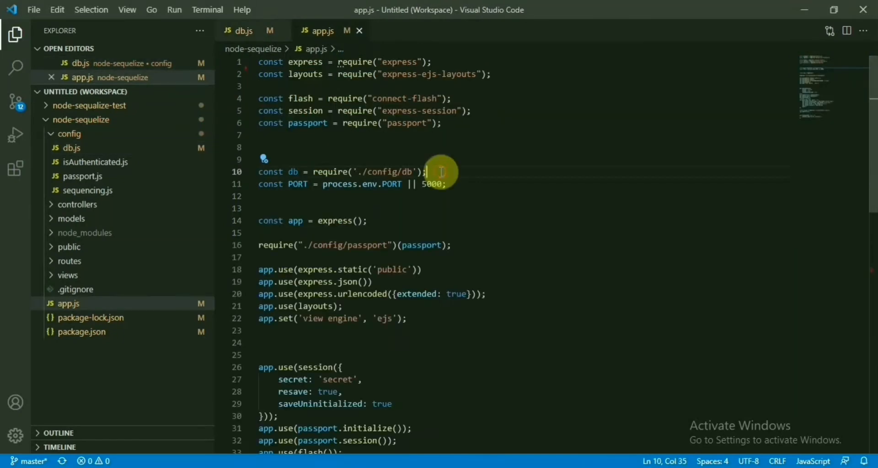
pyautogui.press('Enter')
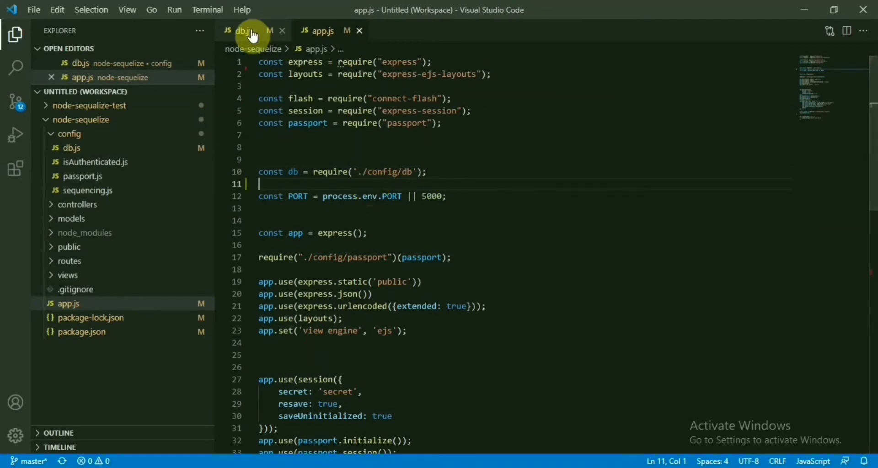
pyautogui.click(241, 30)
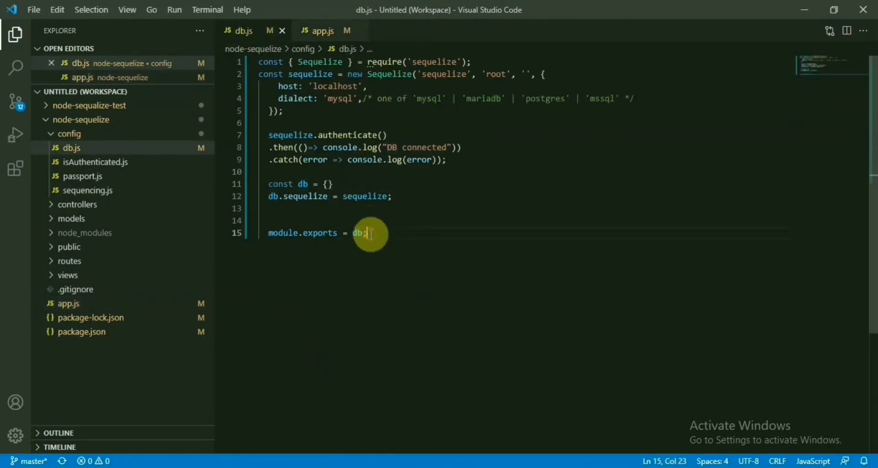
pyautogui.click(69, 134)
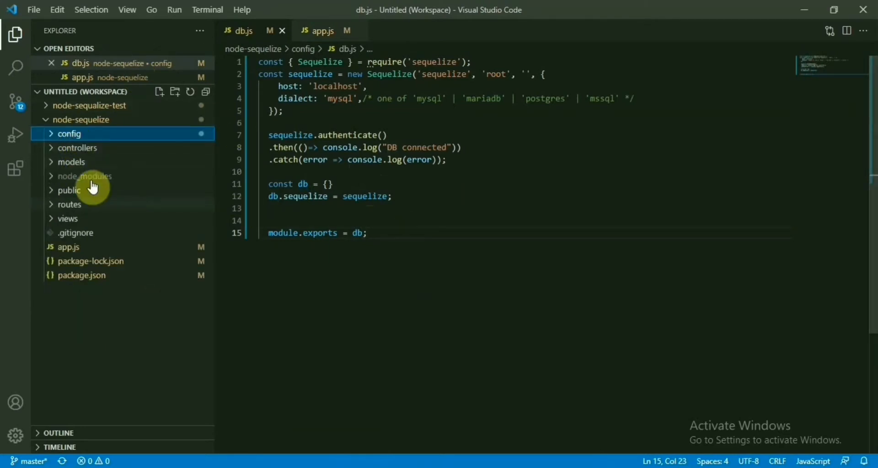
# Wrap User.js in module.exports = (sequelize, DataTypes) => {...} using sequelize.define.
pyautogui.click(71, 162)
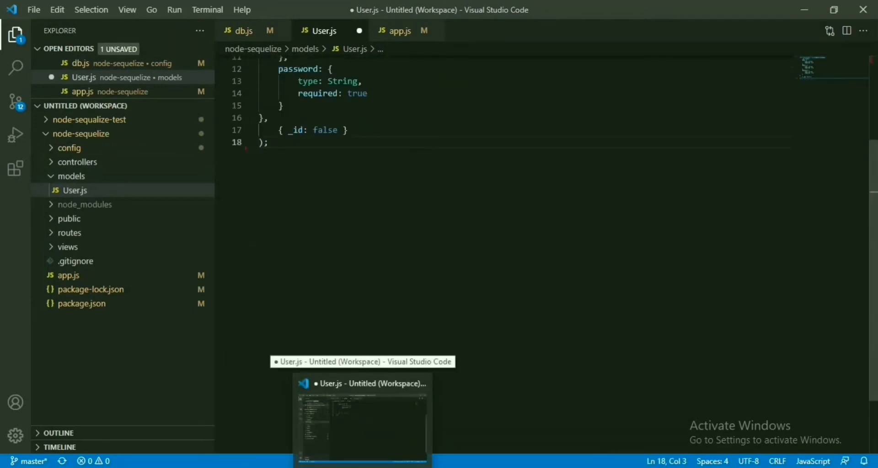
pyautogui.click(322, 129)
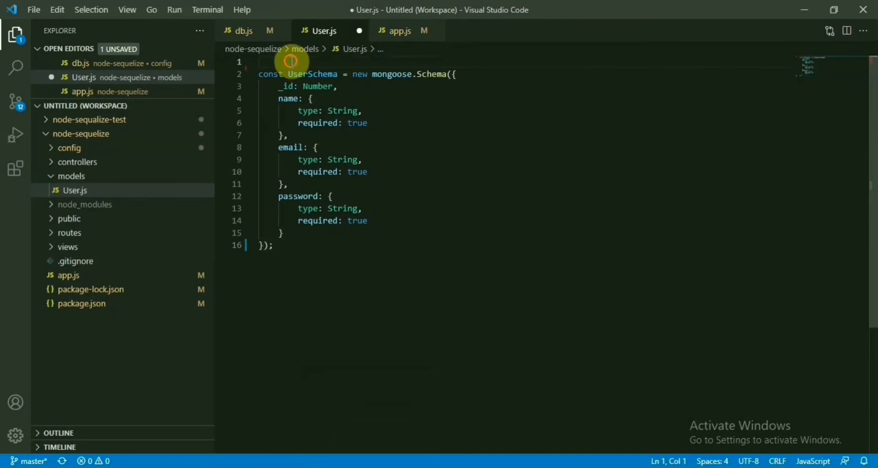
pyautogui.write('module.exports = (sequelize, DataTypes) => {')
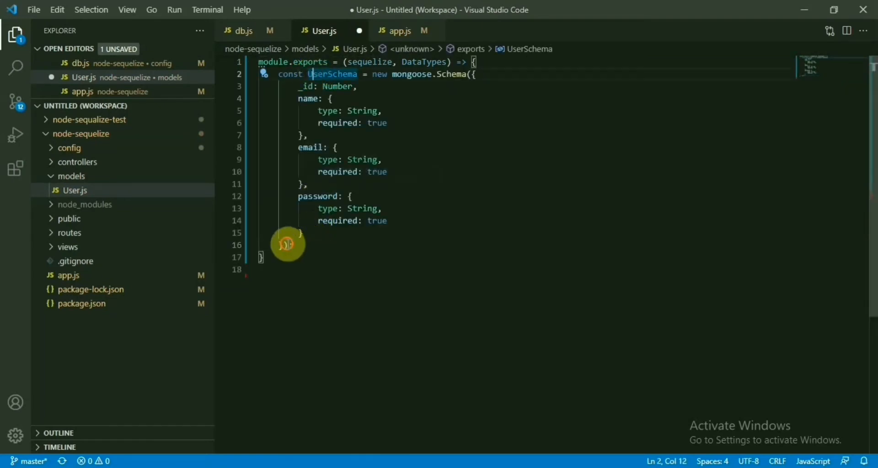
pyautogui.write(');')
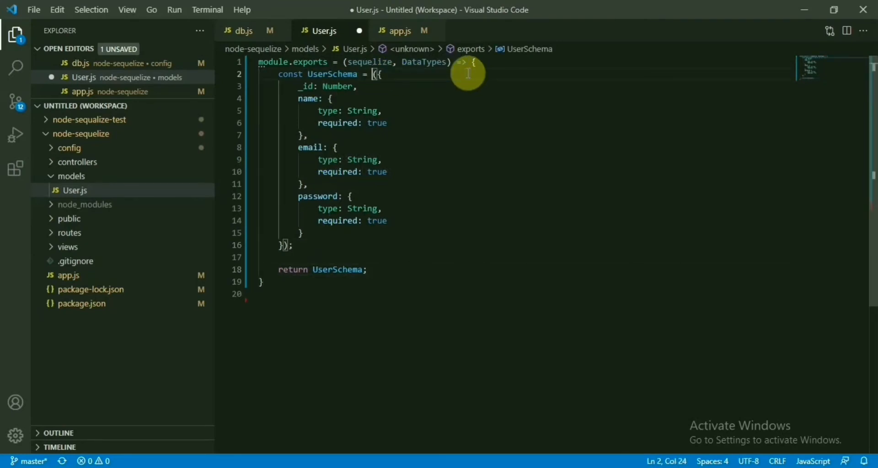
pyautogui.write('sequa')
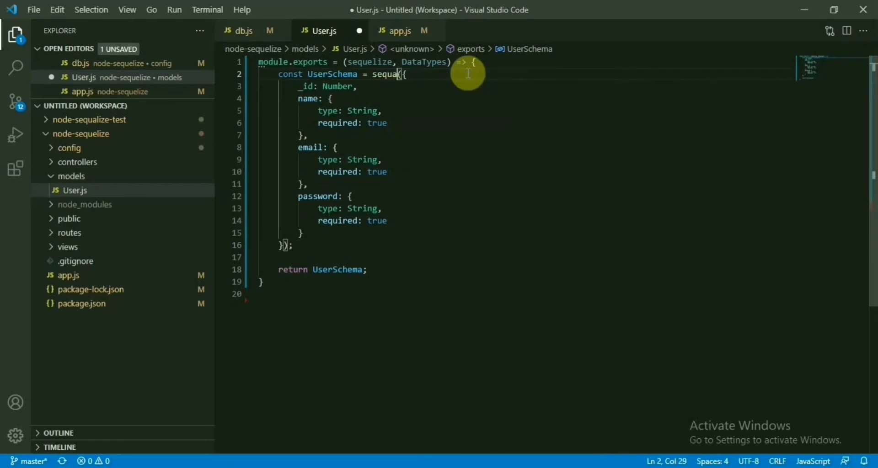
pyautogui.doubleClick(370, 61)
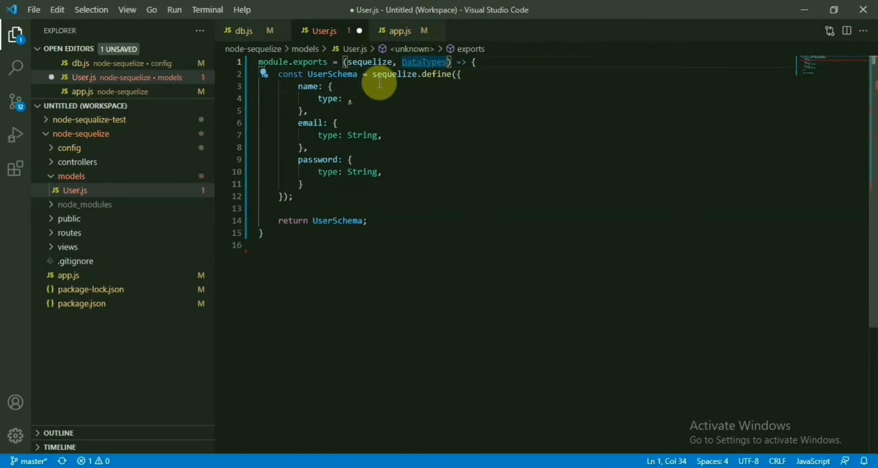
# Change the name, email and password field types to DataTypes.STRING.
pyautogui.write('STRING')
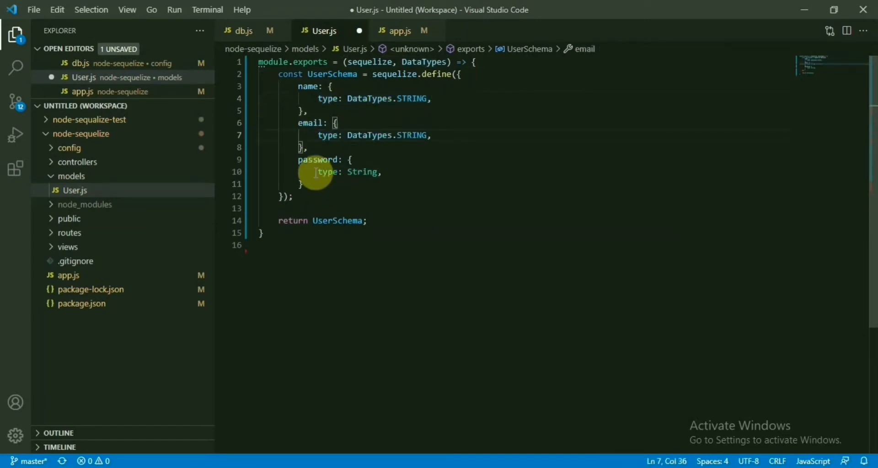
pyautogui.doubleClick(324, 172)
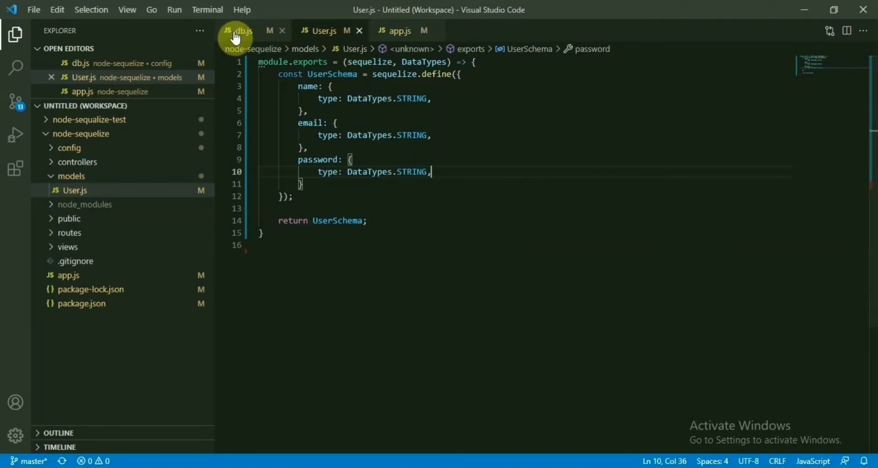
# In db.js, import DataTypes and attach db.User by requiring ../models/User with sequelize and DataTypes.
pyautogui.click(241, 30)
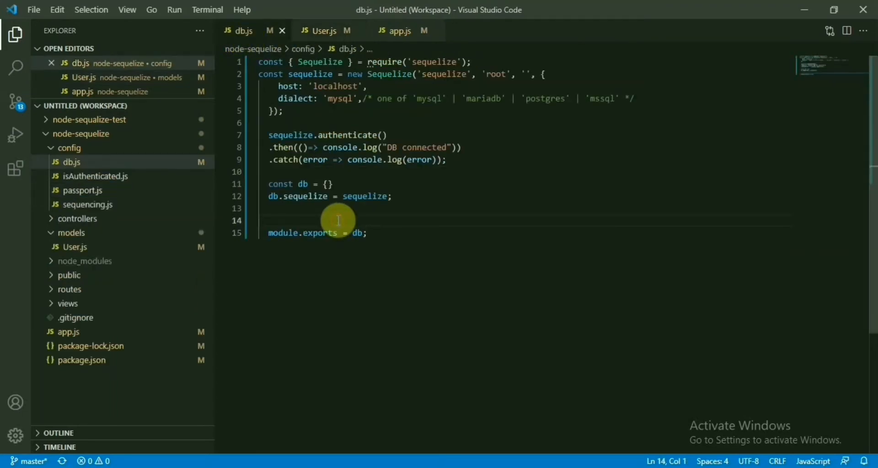
pyautogui.write('db.User = require("../models/User")(sequelize, DataTypes')
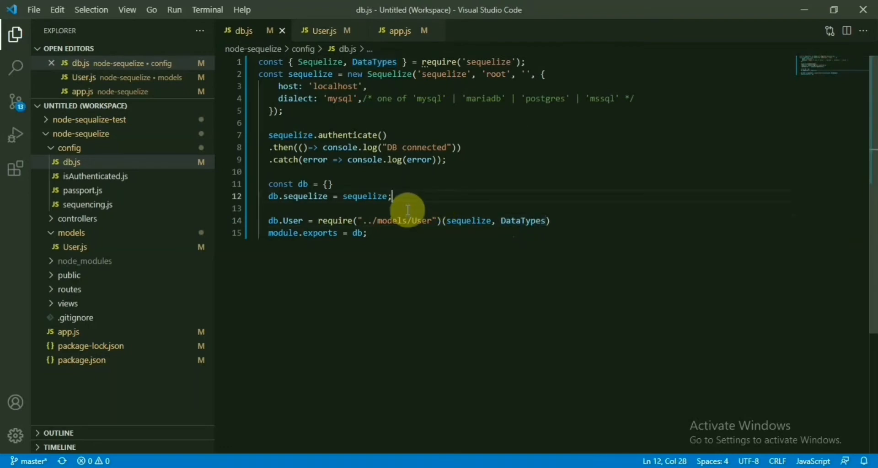
pyautogui.moveTo(322, 30)
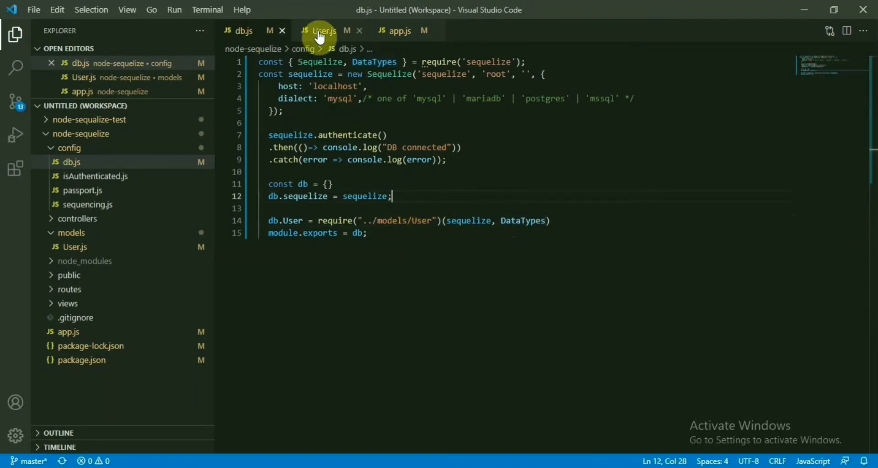
pyautogui.click(399, 30)
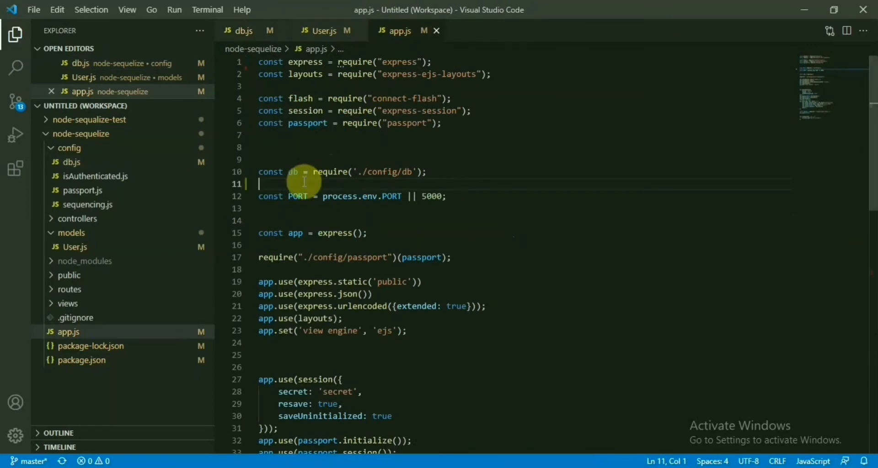
# In app.js, call db.sequelize.sync({force: true}) with .then and .catch handlers after the db require.
pyautogui.write('db.sequelize.sync({force')
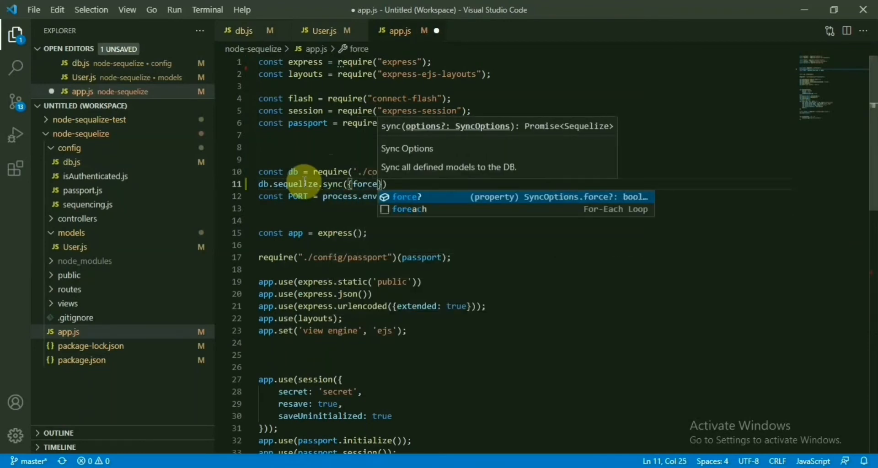
pyautogui.write(': t')
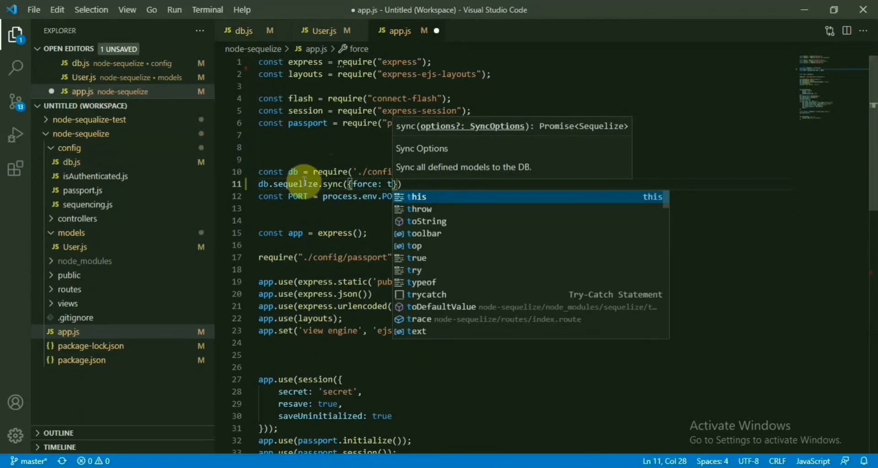
pyautogui.write('rue')
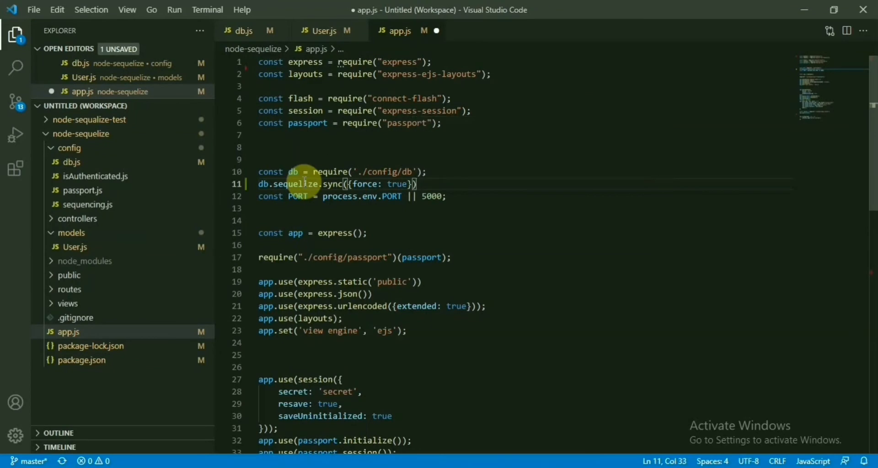
pyautogui.write('.then(')
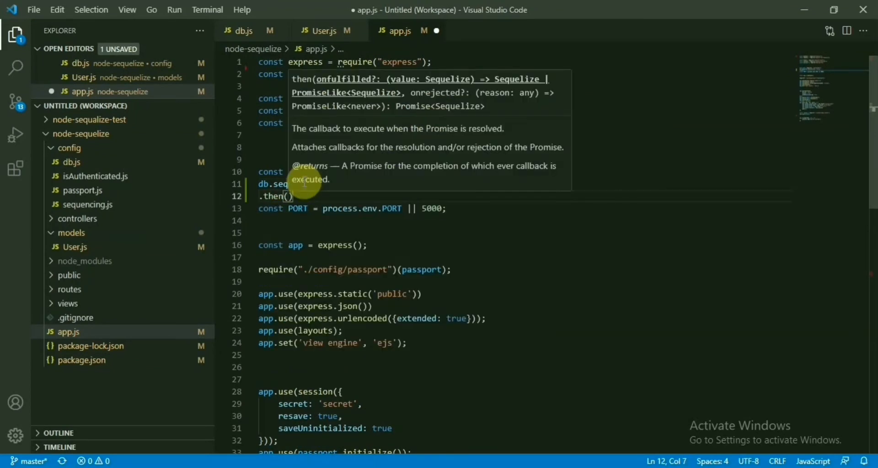
pyautogui.write('c')
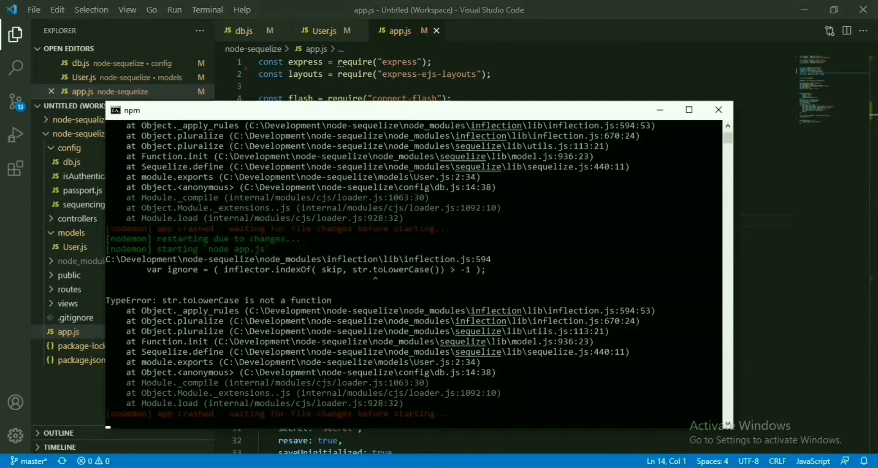
pyautogui.moveTo(309, 296)
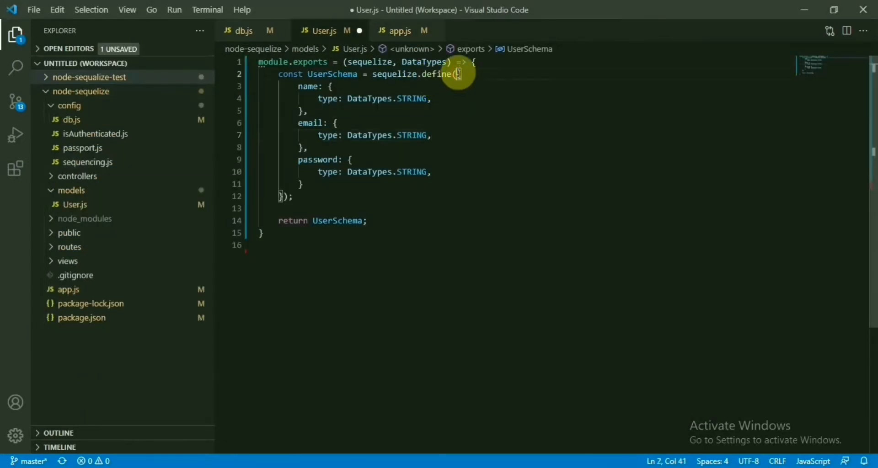
# Pass 'users' as the table name first argument of sequelize.define in models/User.js.
pyautogui.write("'users'")
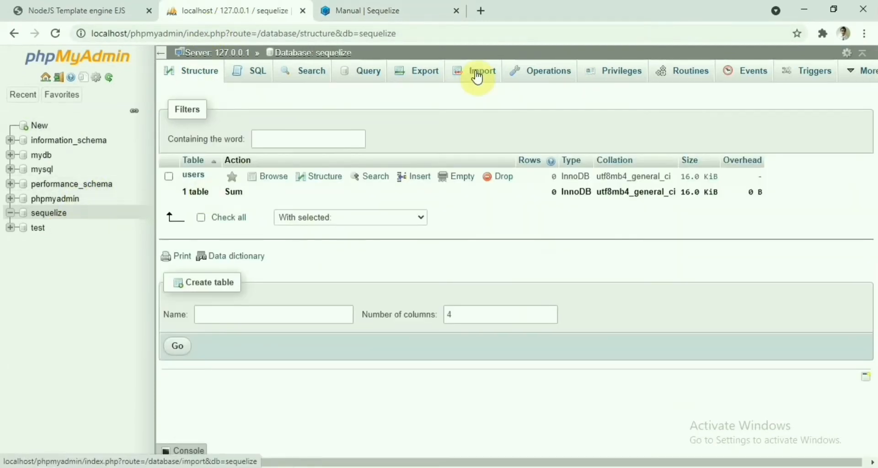
pyautogui.moveTo(496, 274)
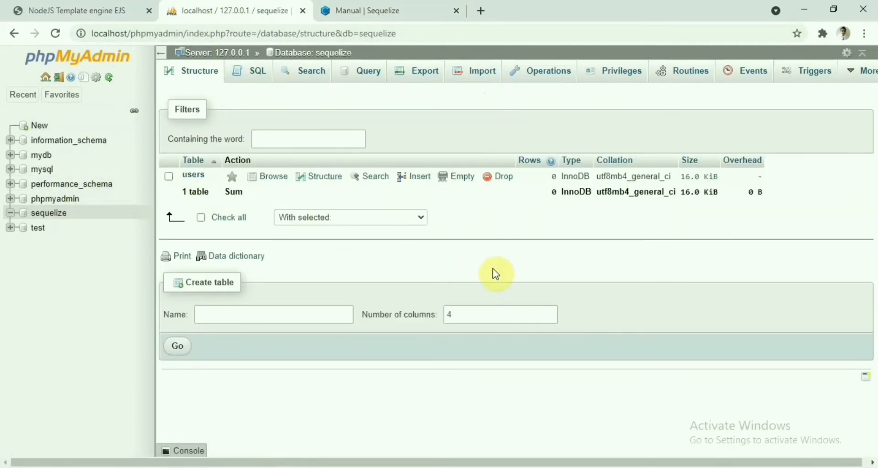
pyautogui.moveTo(392, 84)
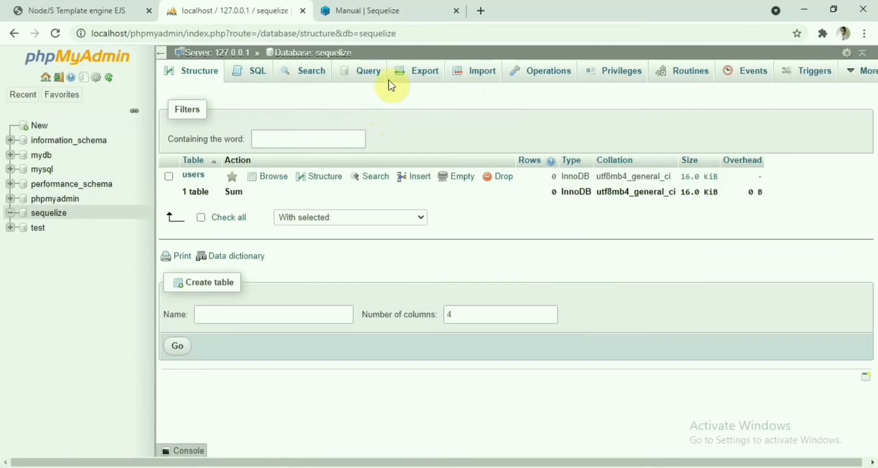
pyautogui.moveTo(275, 84)
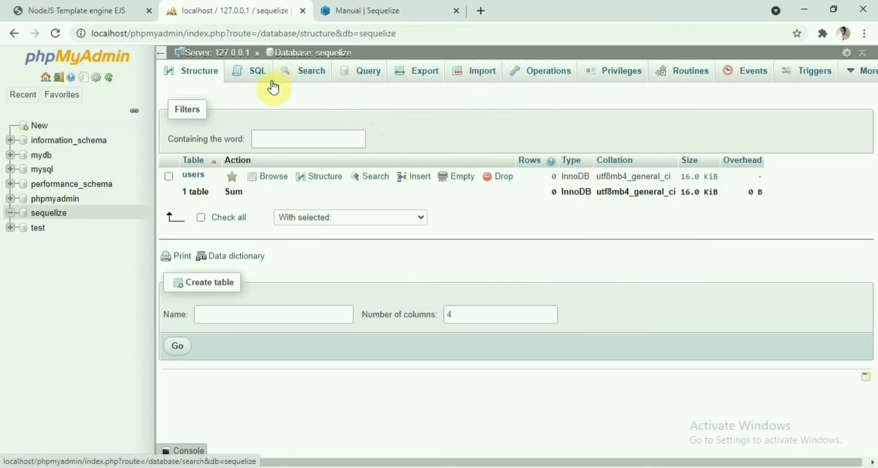
# Browse the users table in the sequelize database and refresh its rows, showing it empty.
pyautogui.click(272, 177)
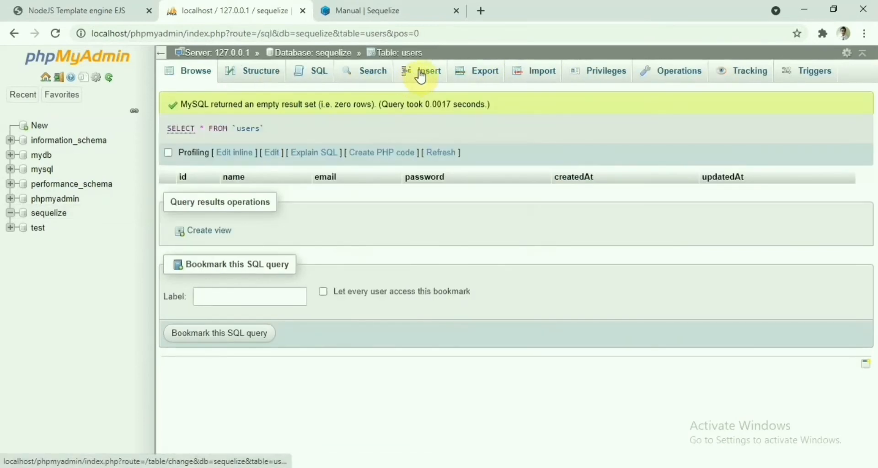
pyautogui.click(429, 70)
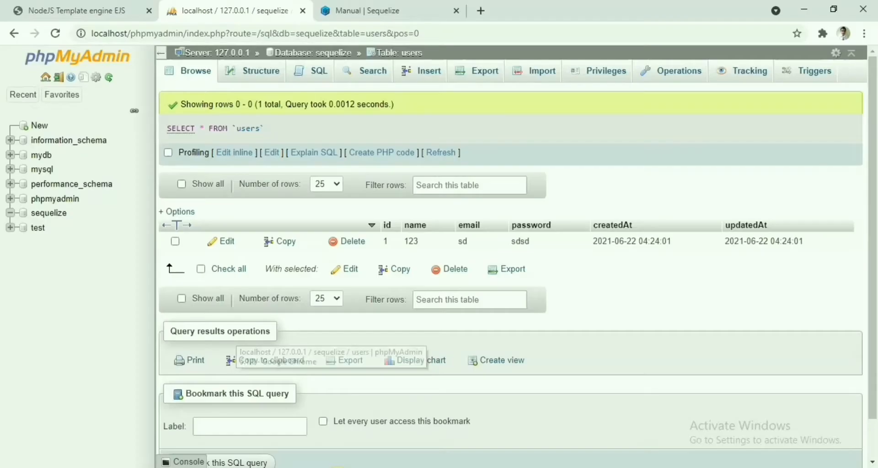
pyautogui.click(353, 240)
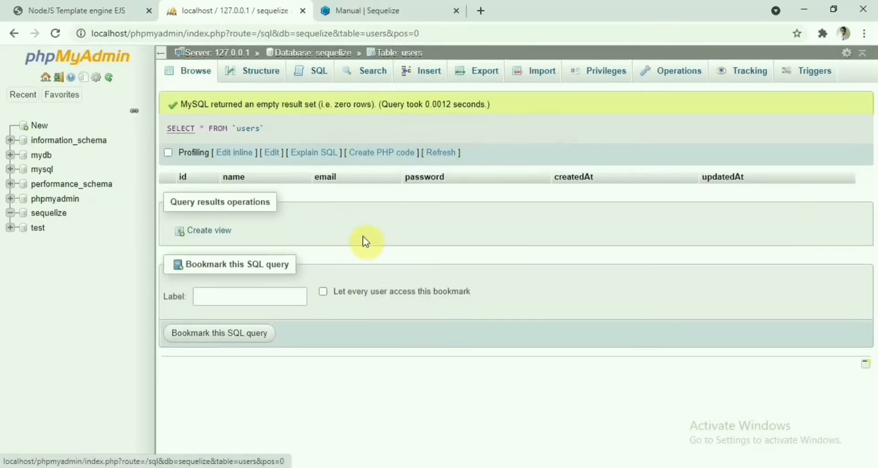
pyautogui.doubleClick(246, 129)
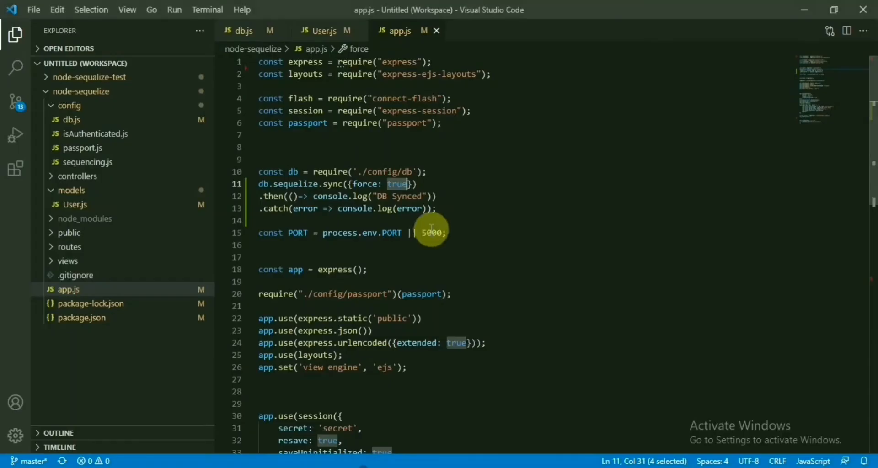
# Change the sync option in app.js to force: false so tables are not recreated.
pyautogui.write('false')
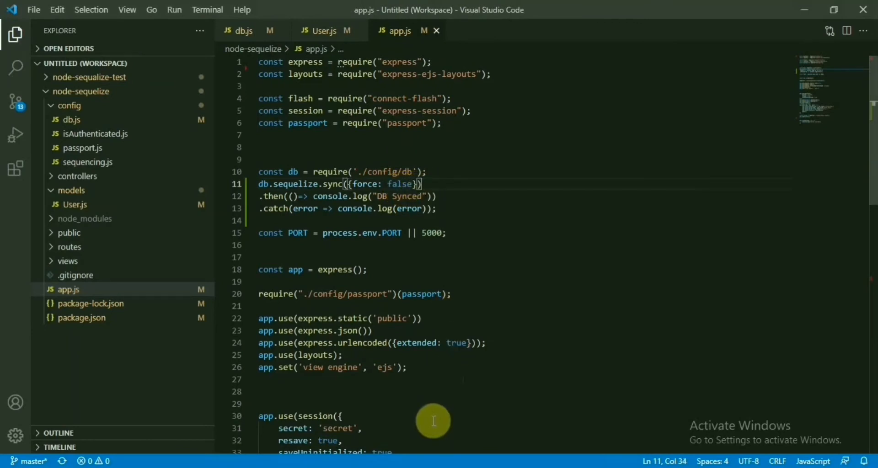
pyautogui.moveTo(258, 39)
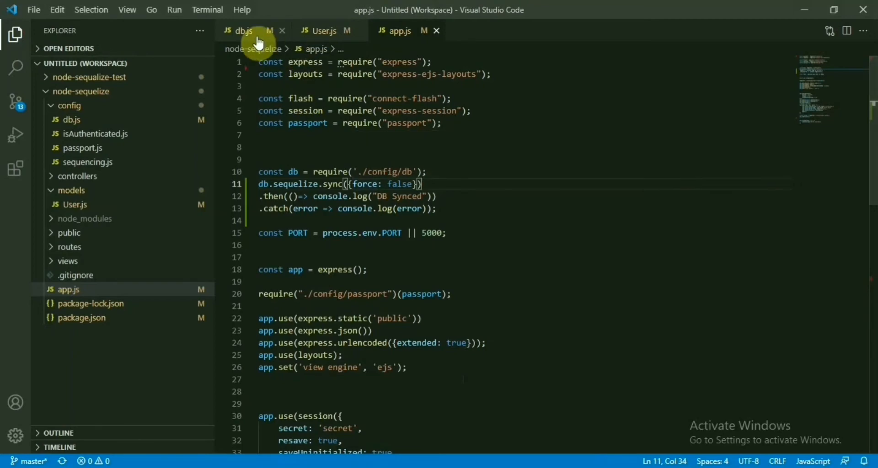
pyautogui.moveTo(258, 43)
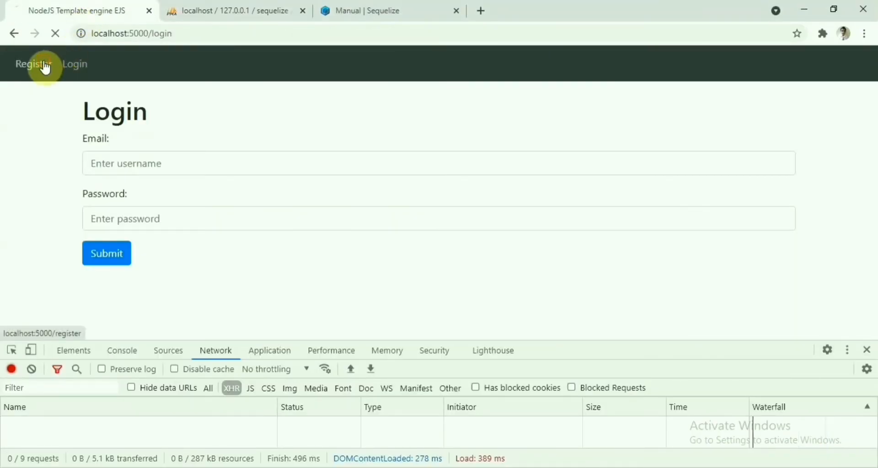
# Go to the Register page at localhost:5000/register via the navbar link.
pyautogui.click(31, 64)
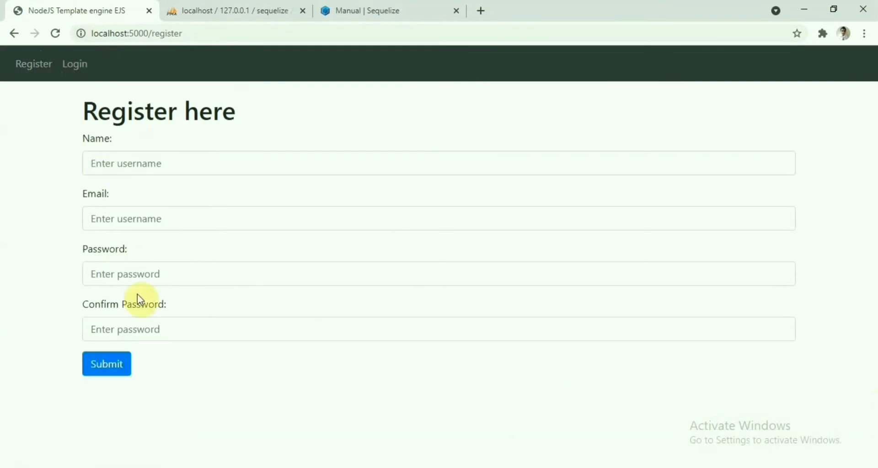
pyautogui.moveTo(356, 432)
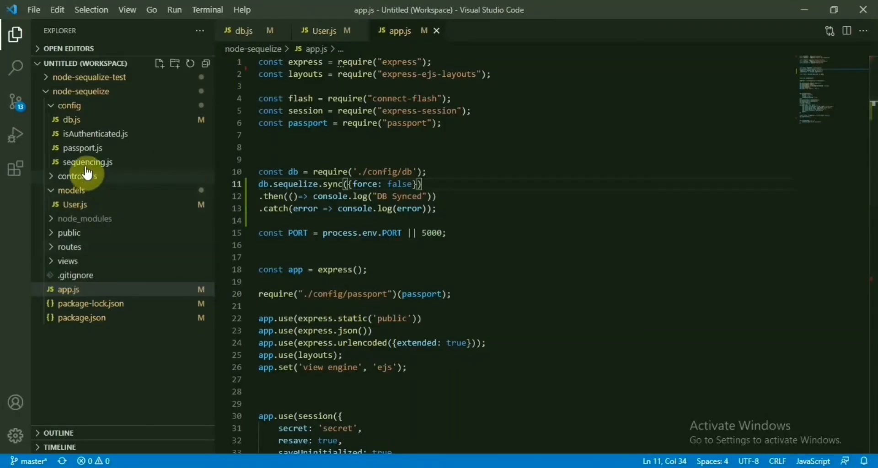
# In user.controller.js, replace the ../models/User require with const db = require("../config/db") and const User = db.User.
pyautogui.click(71, 190)
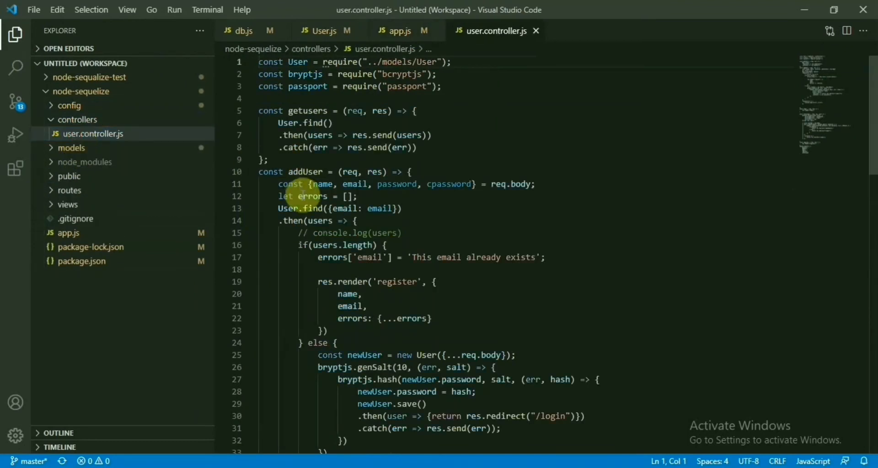
pyautogui.doubleClick(305, 172)
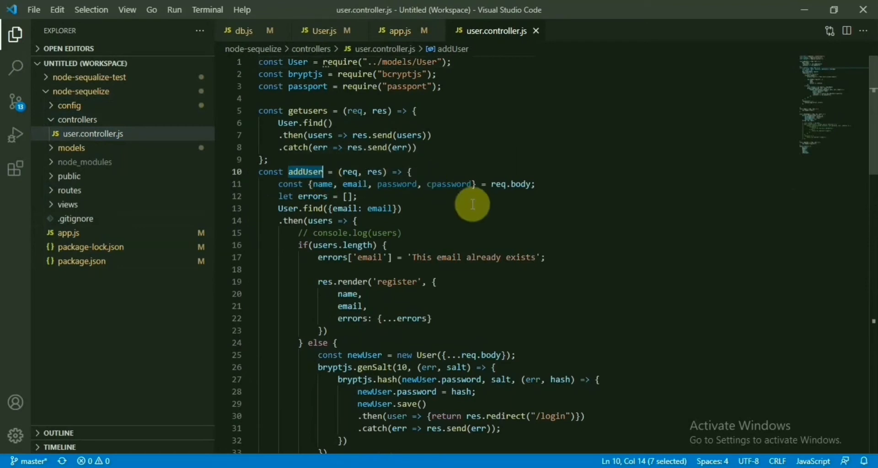
pyautogui.click(259, 98)
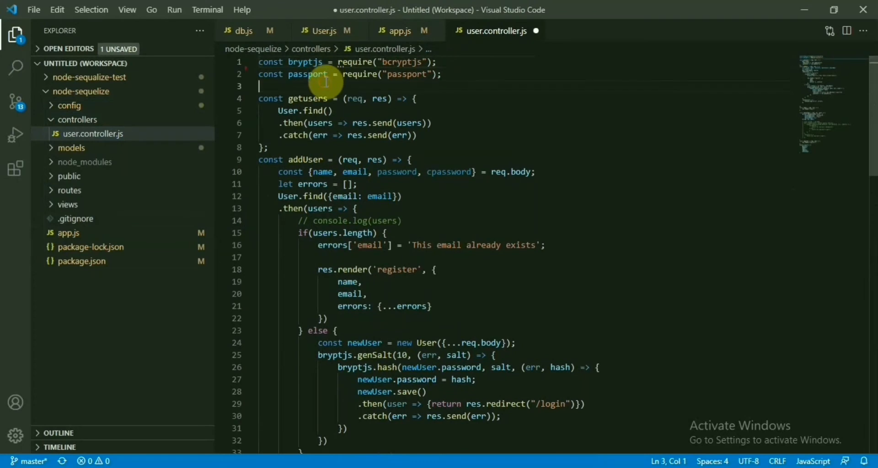
pyautogui.write('com')
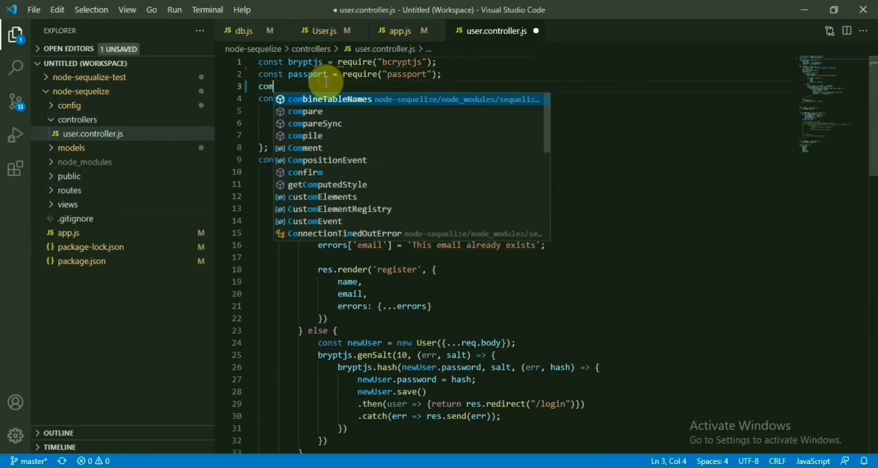
pyautogui.write('db = require("../config/db");')
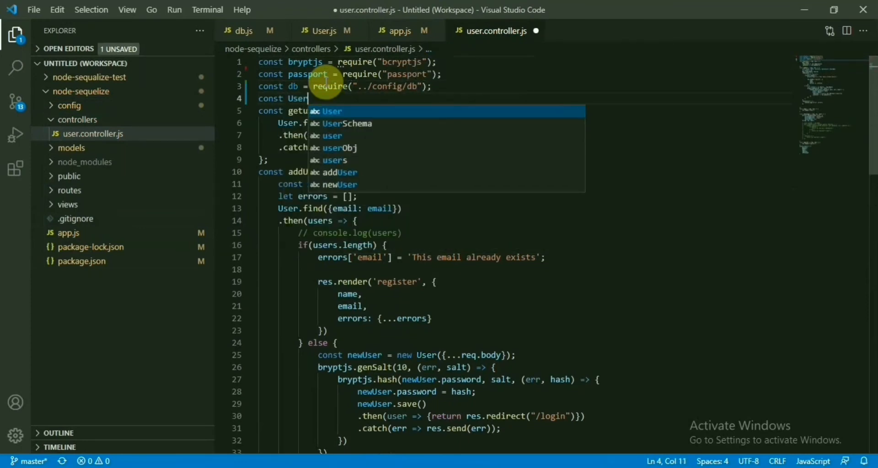
pyautogui.write('= db.User;')
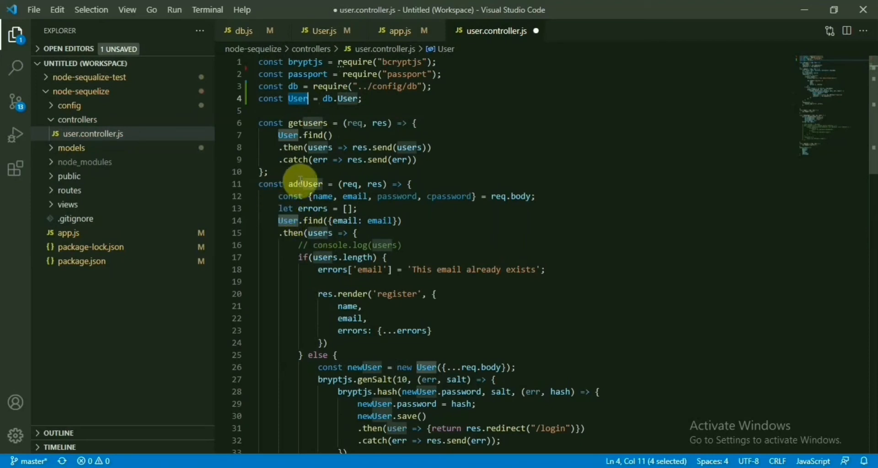
# Change the email lookup to User.findAll({where:{email}}) and review the salting and hashing calls.
pyautogui.doubleClick(306, 184)
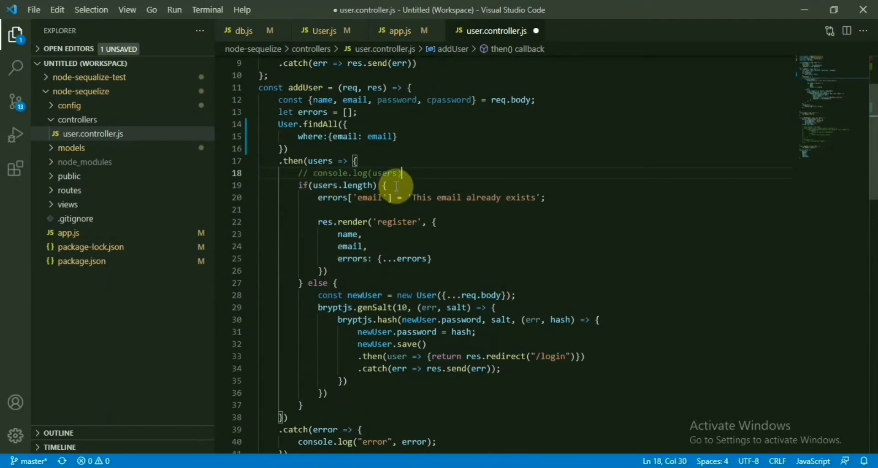
pyautogui.moveTo(384, 185); pyautogui.dragTo(300, 283)
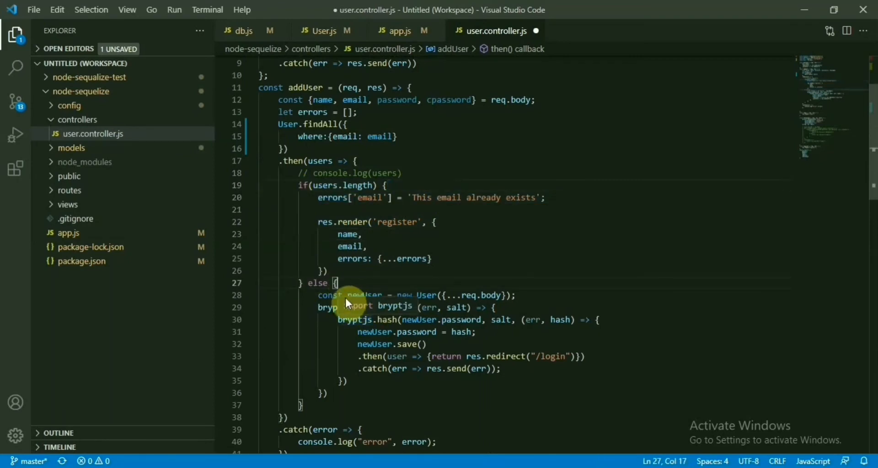
pyautogui.doubleClick(366, 295)
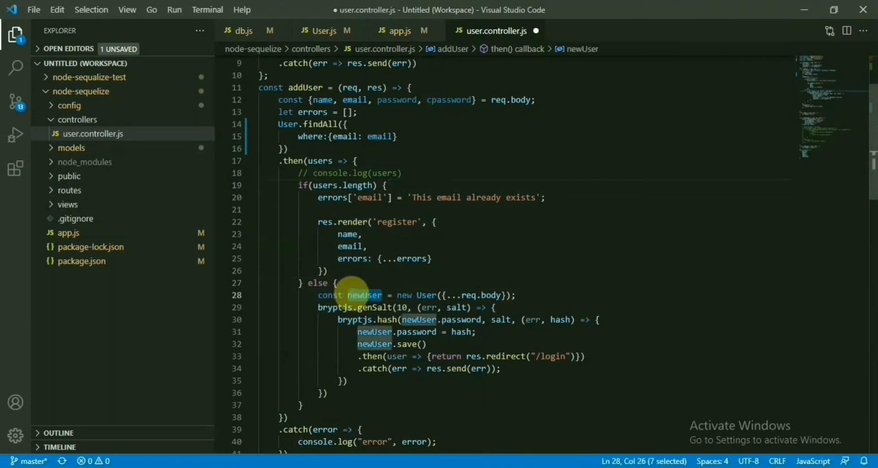
pyautogui.click(334, 307)
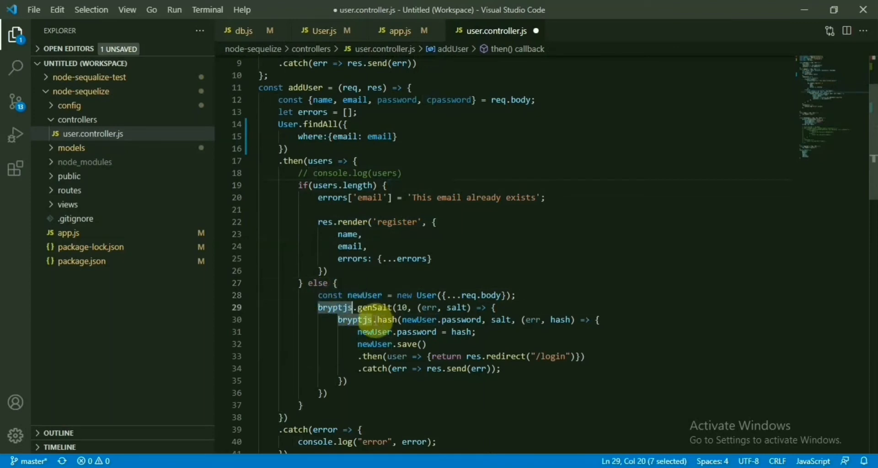
pyautogui.click(375, 332)
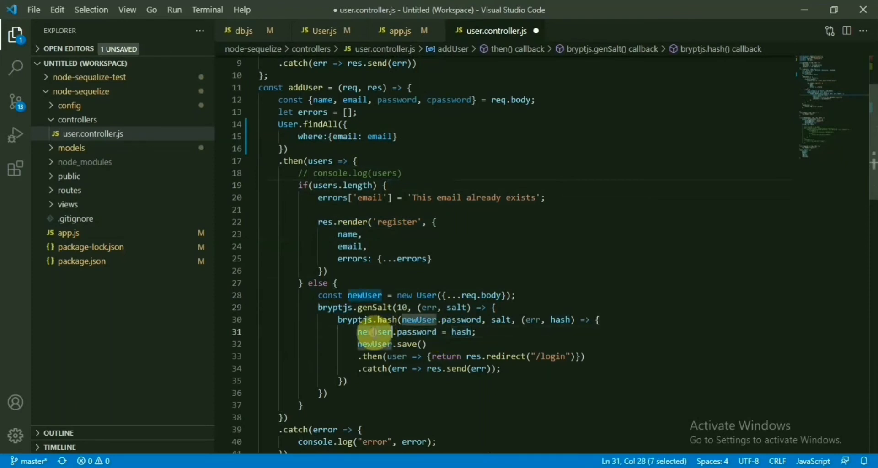
# Replace newUser.save() with User.create({name: newUser.name, email: newUser.email, ...}).
pyautogui.click(375, 320)
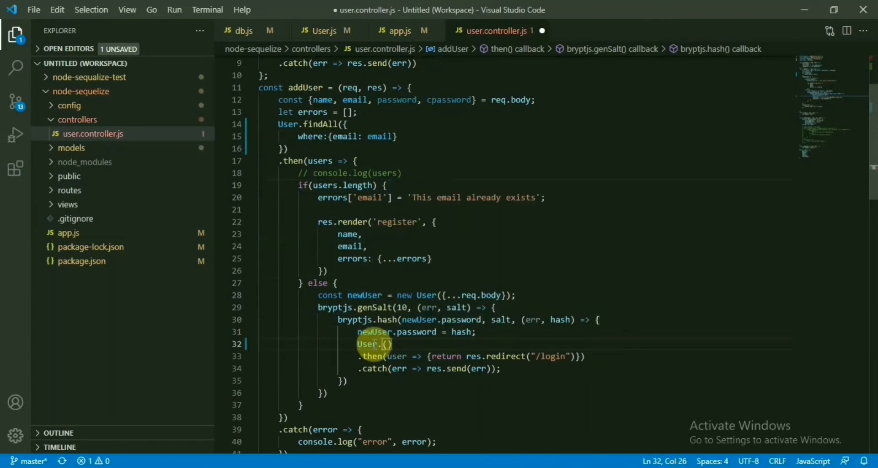
pyautogui.write('crea')
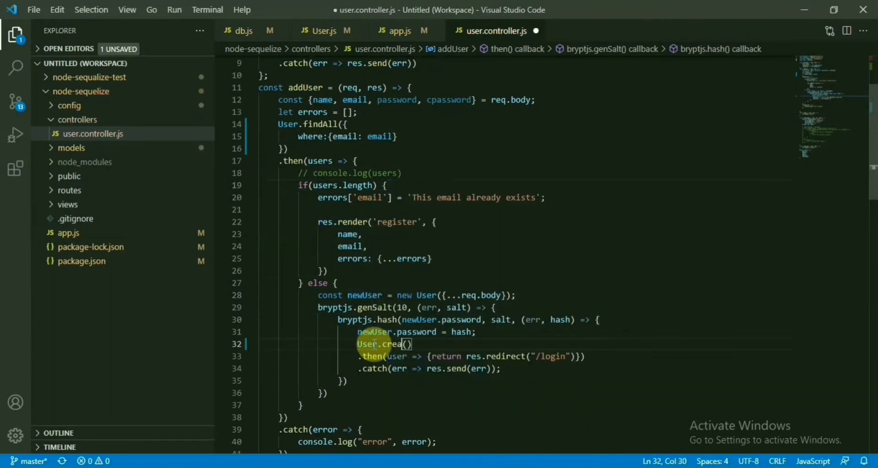
pyautogui.write('te')
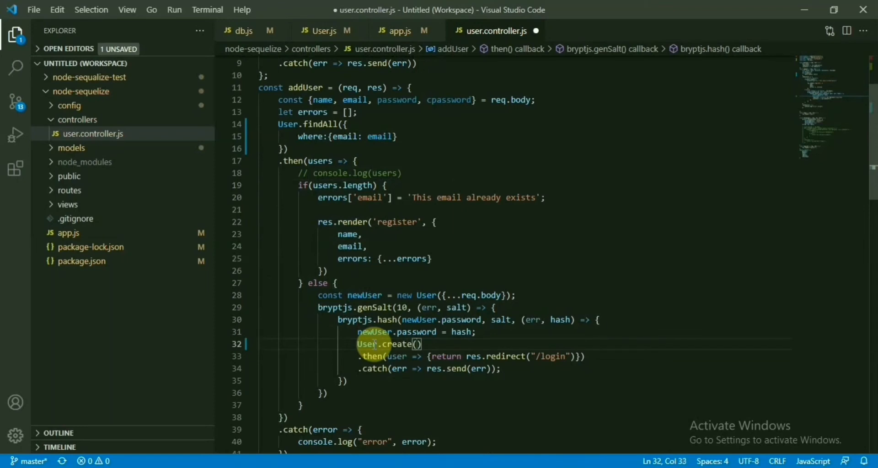
pyautogui.write('{}')
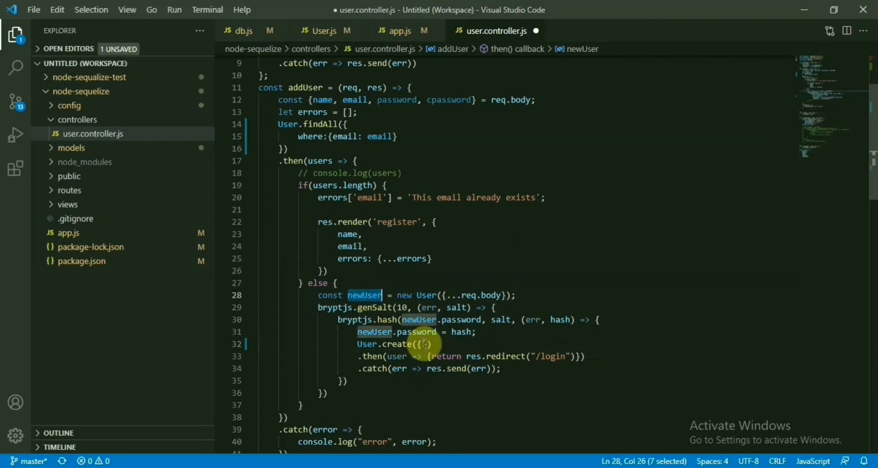
pyautogui.write('name:')
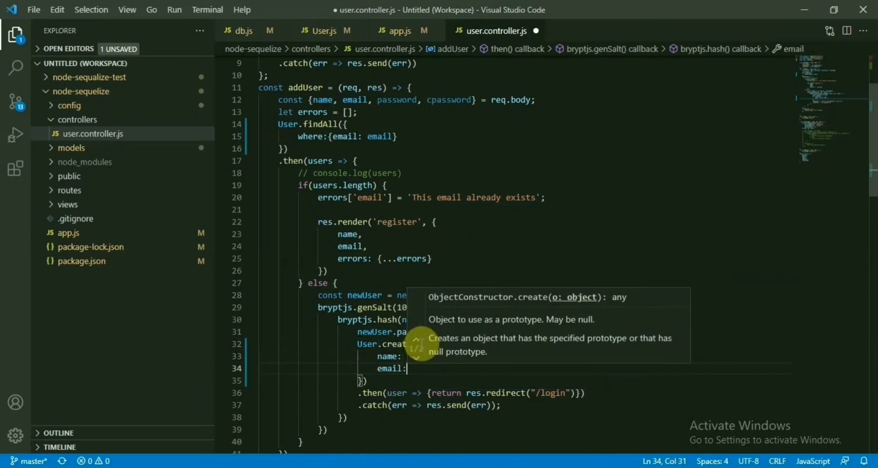
pyautogui.write('newUser.email')
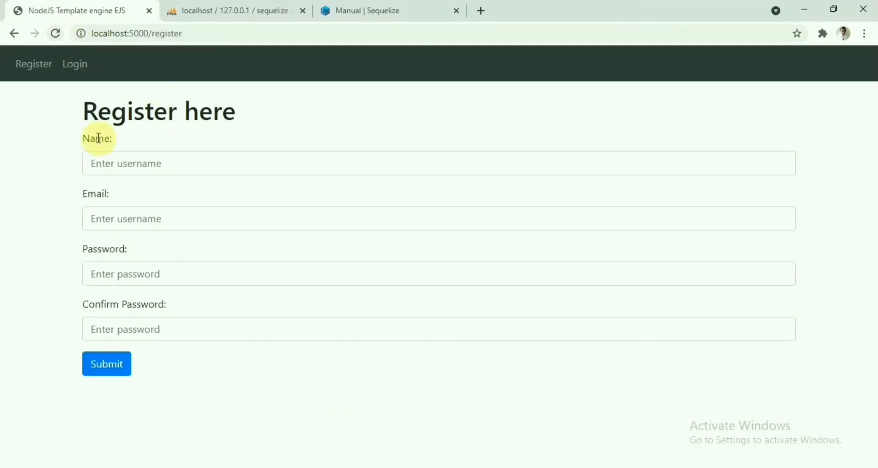
# Register a test user and confirm its row with hashed password in phpMyAdmin's users table.
pyautogui.click(438, 219)
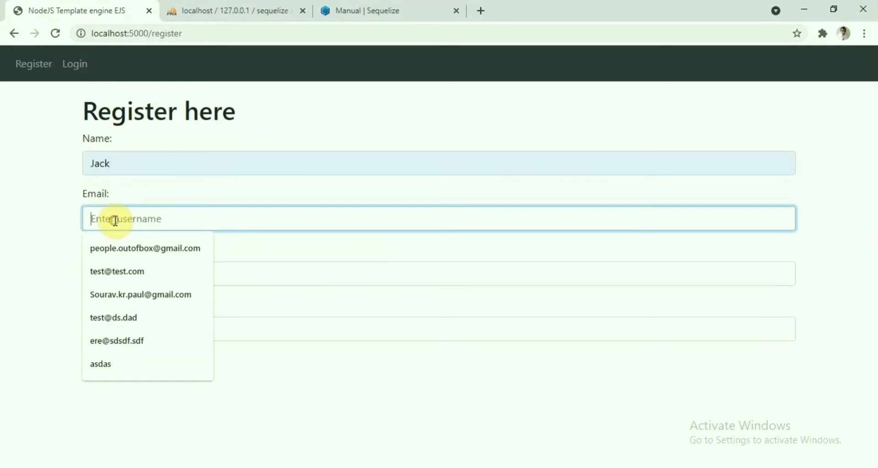
pyautogui.click(145, 247)
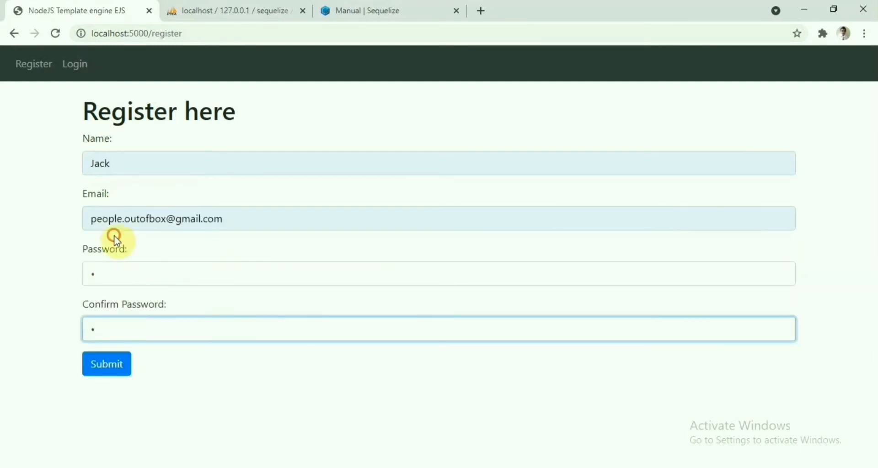
pyautogui.click(235, 11)
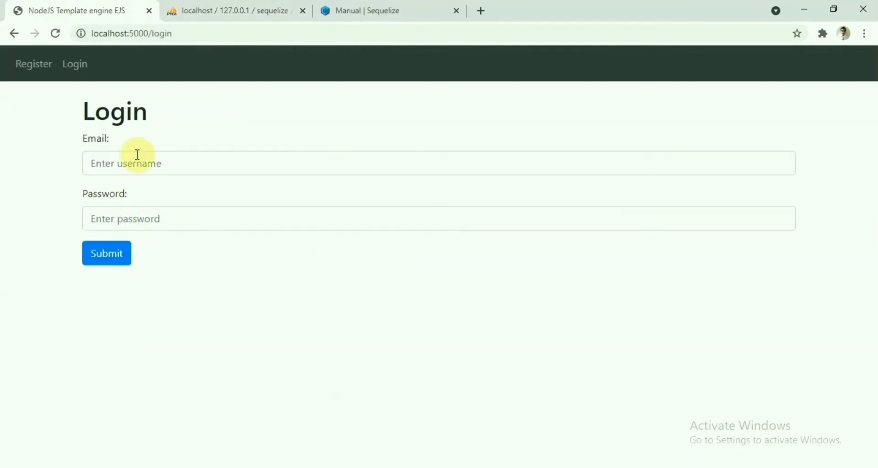
pyautogui.click(235, 10)
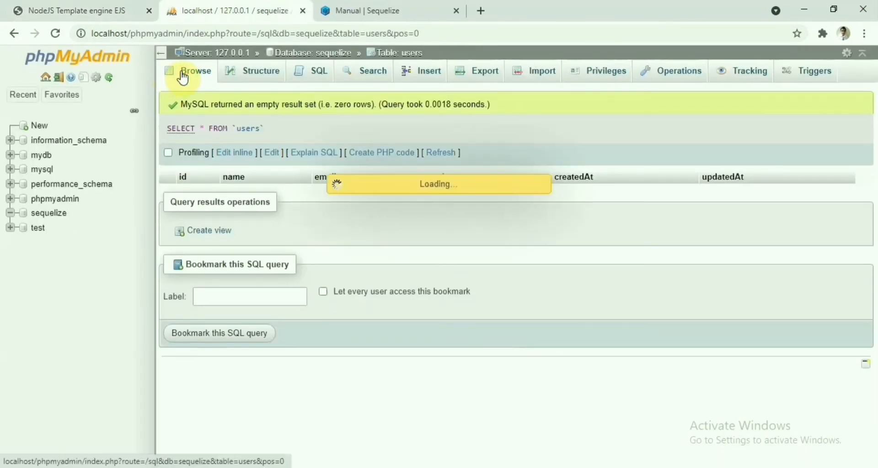
pyautogui.click(194, 71)
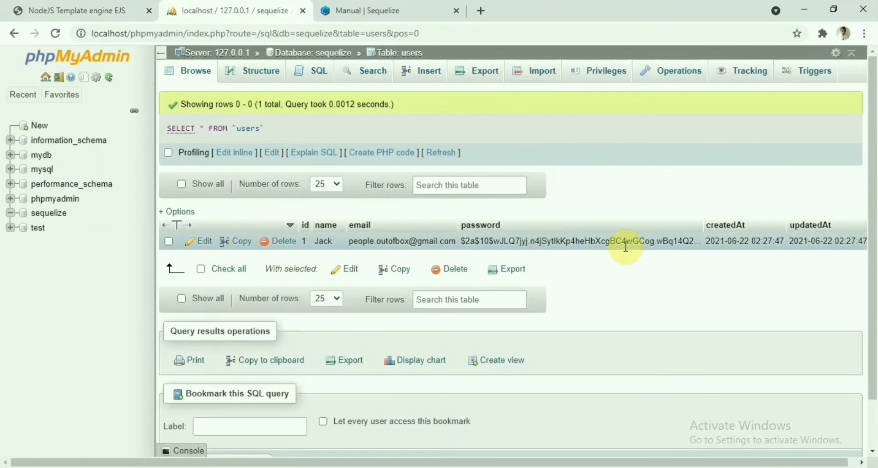
pyautogui.moveTo(463, 241)
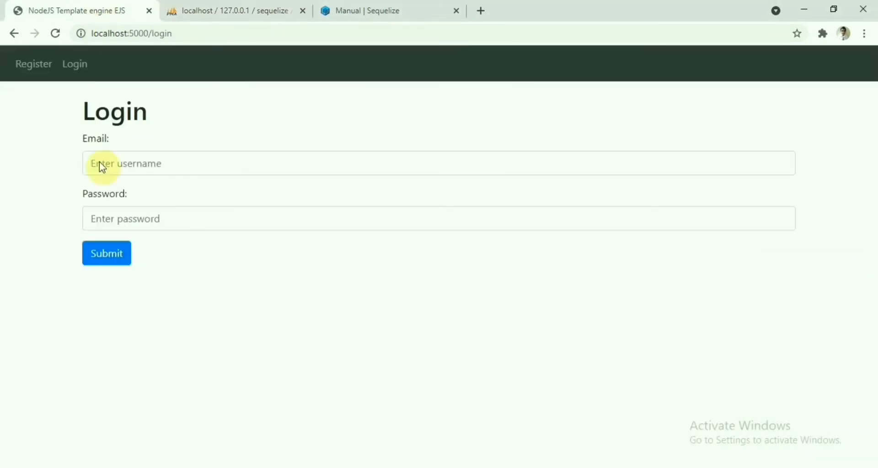
# Register a second user account from the Register form.
pyautogui.click(33, 64)
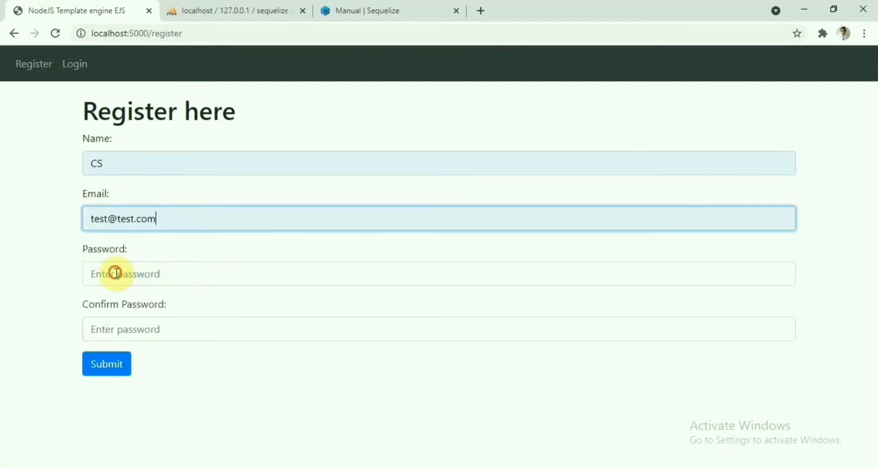
pyautogui.click(74, 64)
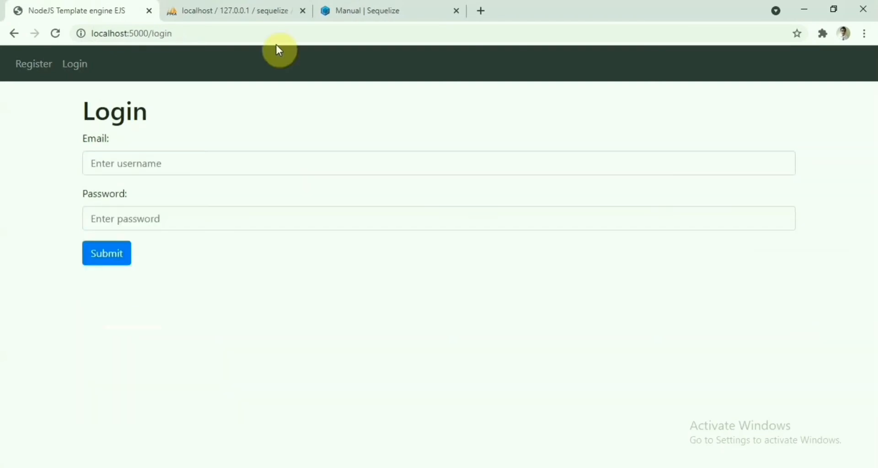
pyautogui.click(235, 10)
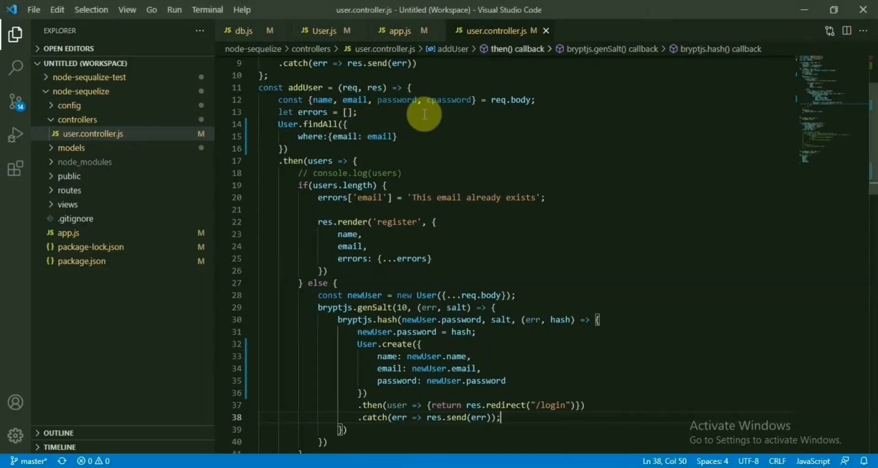
# Fold the addUser body and open config/passport.js from the Explorer.
pyautogui.click(235, 87)
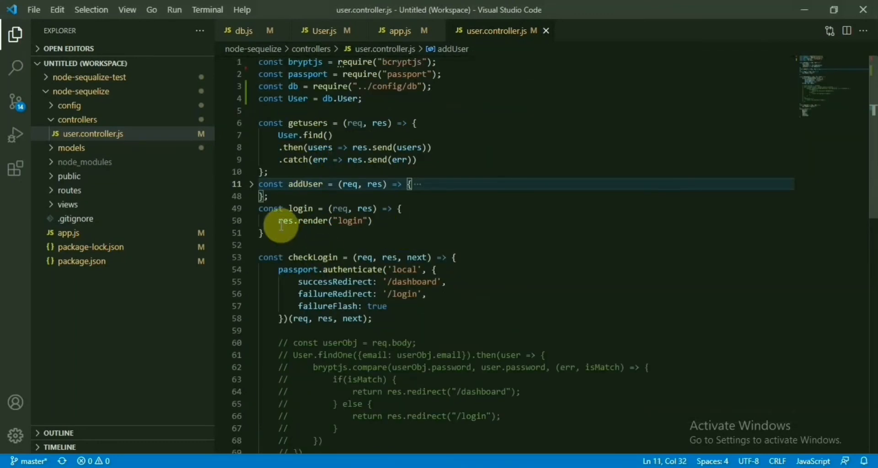
pyautogui.doubleClick(313, 257)
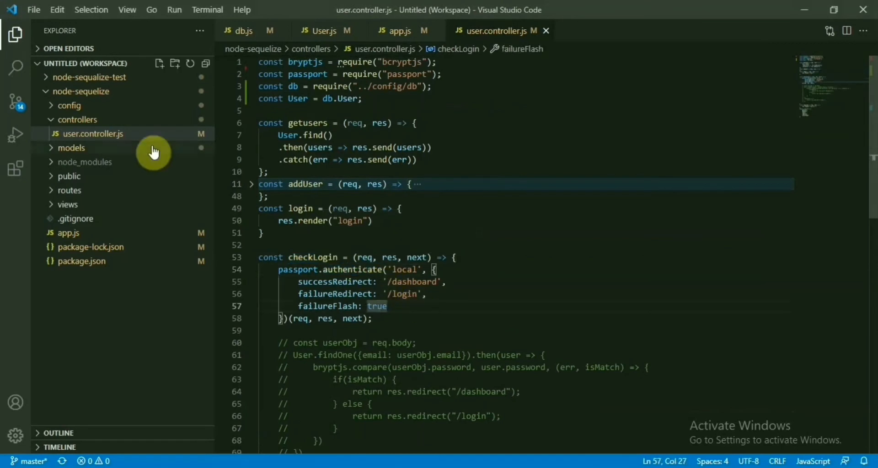
pyautogui.click(70, 106)
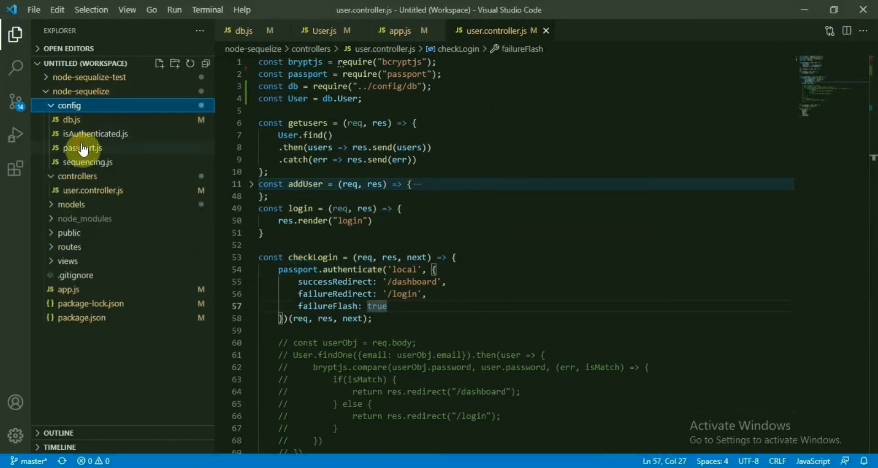
pyautogui.click(81, 148)
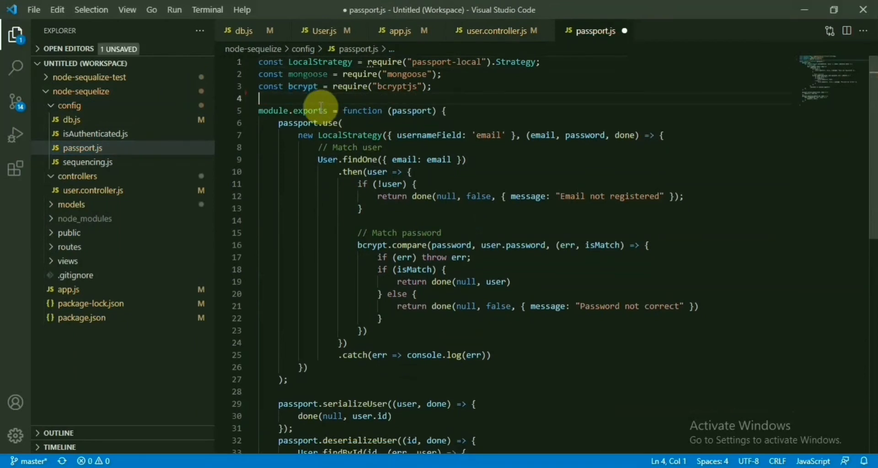
# Add const db = require('./db') and const User = db.User at the top of passport.js.
pyautogui.write('const db')
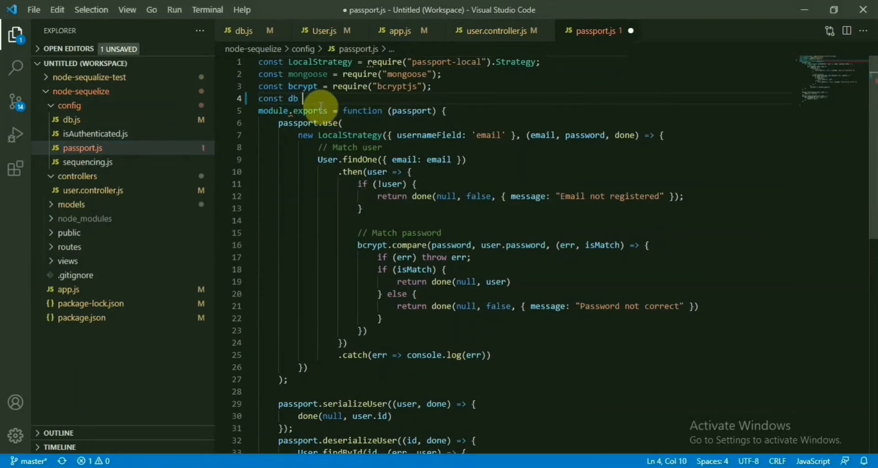
pyautogui.write('require("')
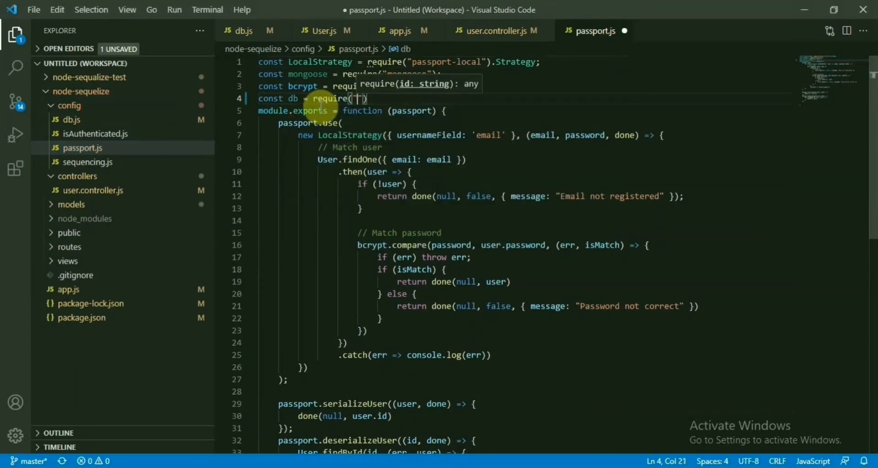
pyautogui.write('./db')
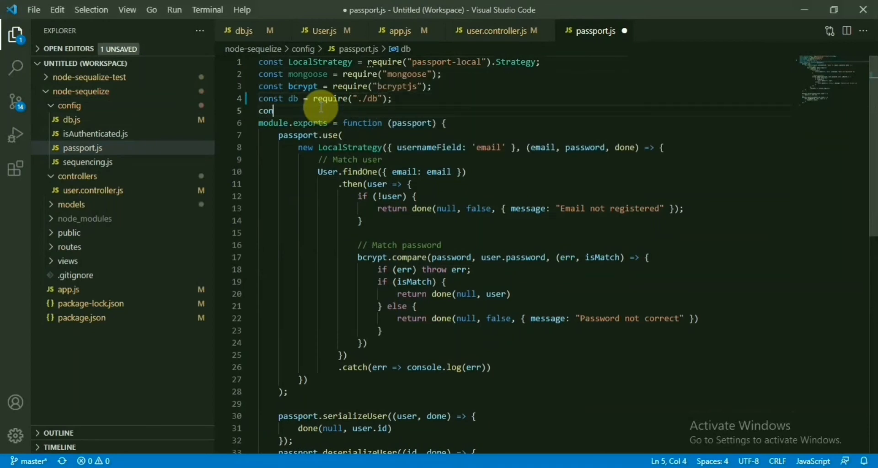
pyautogui.write('stUser = db.User;')
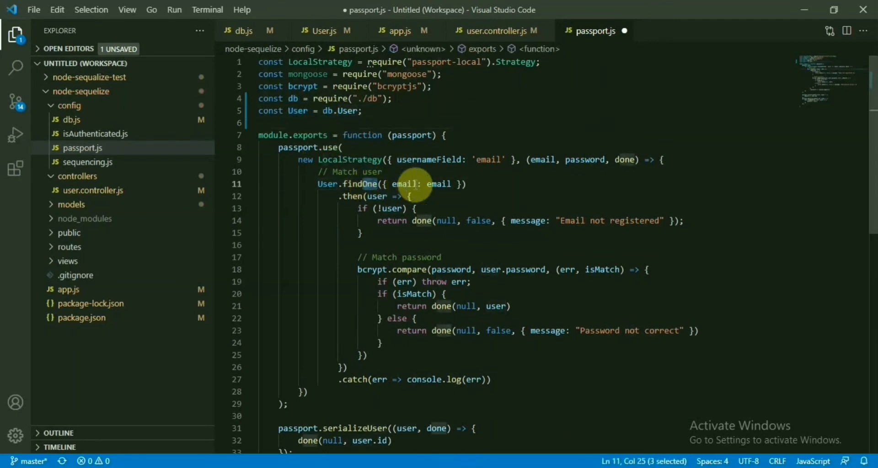
# Replace the findById callback with User.findByPk(id).then().catch() in deserializeUser.
pyautogui.scroll(-3)
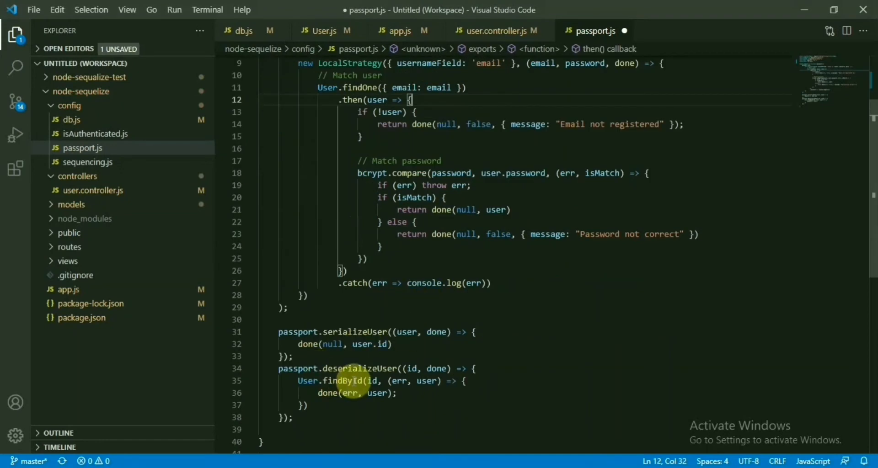
pyautogui.doubleClick(358, 369)
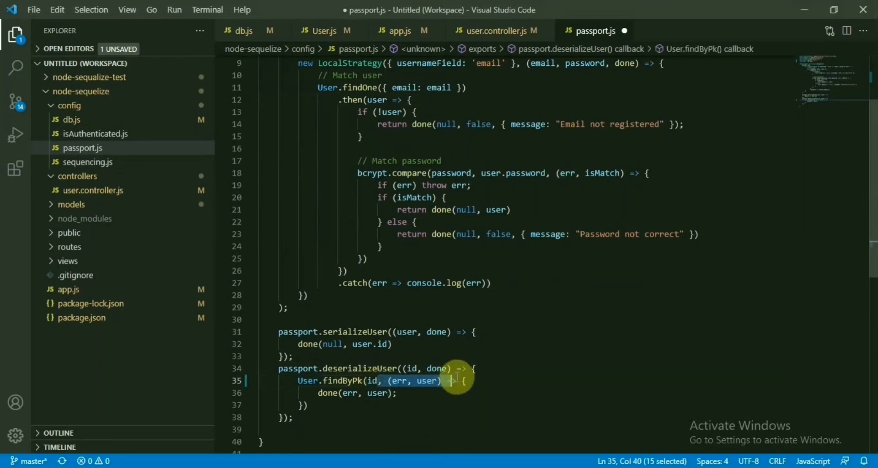
pyautogui.press('Delete')
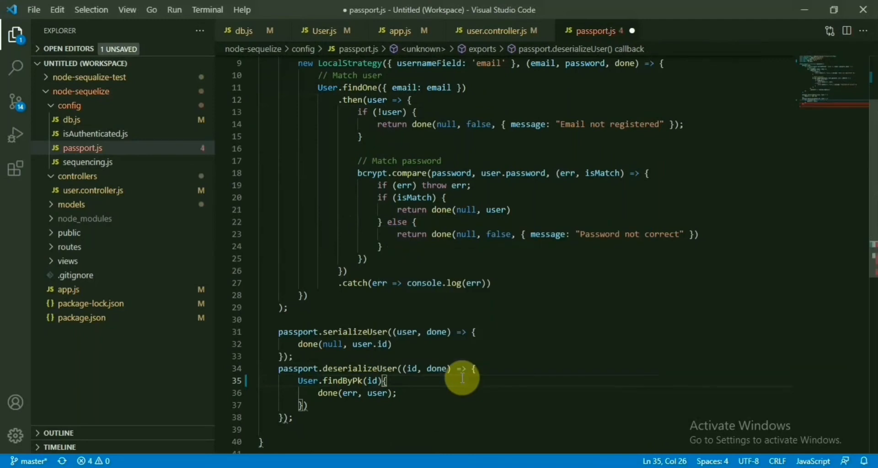
pyautogui.write('.then((user) => done(null, user')
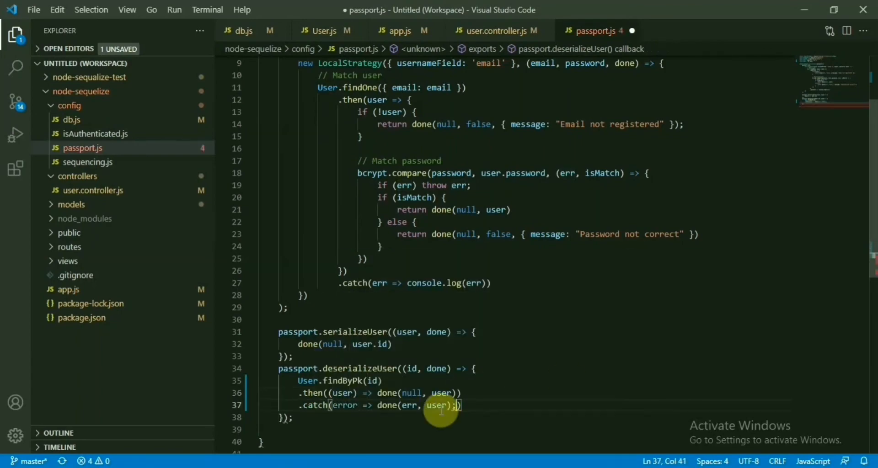
pyautogui.click(437, 163)
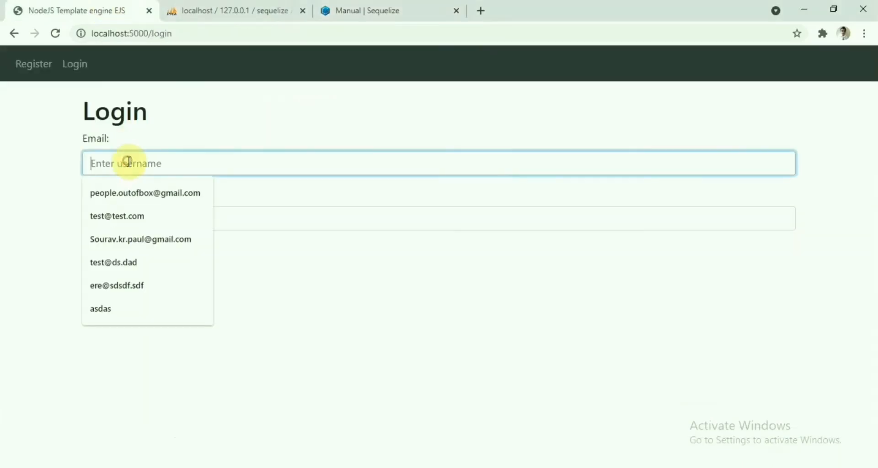
# Log in with the saved email to reach the dashboard, then log out.
pyautogui.click(146, 193)
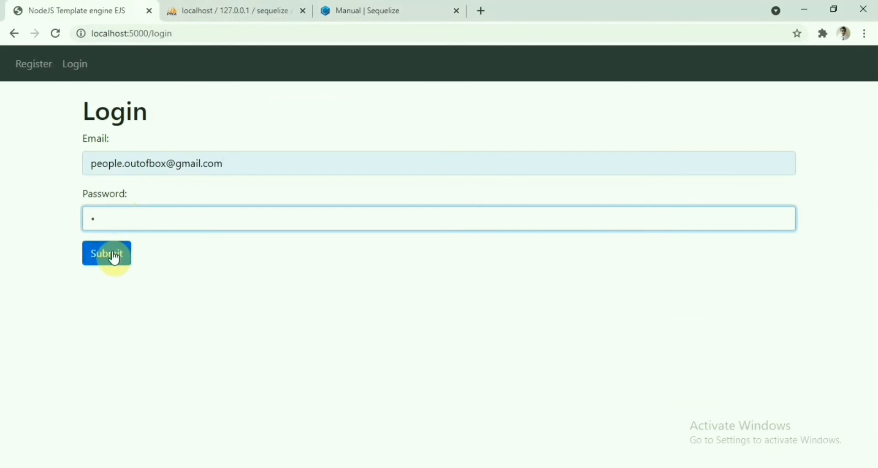
pyautogui.click(106, 253)
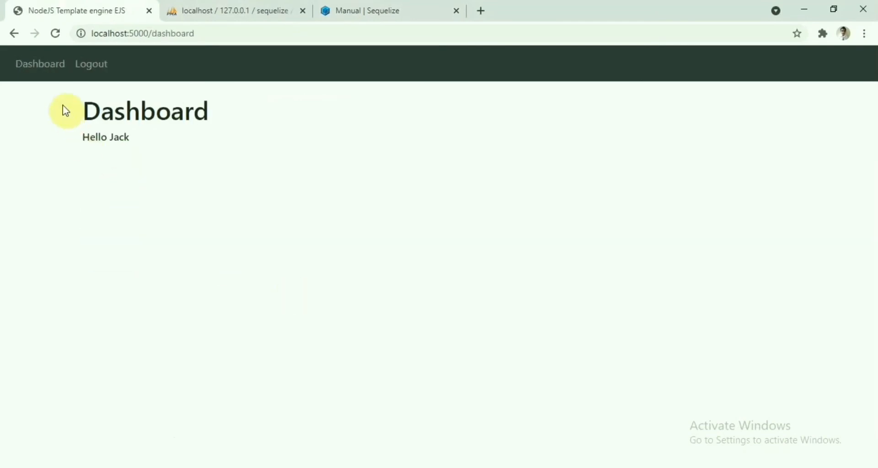
pyautogui.click(90, 63)
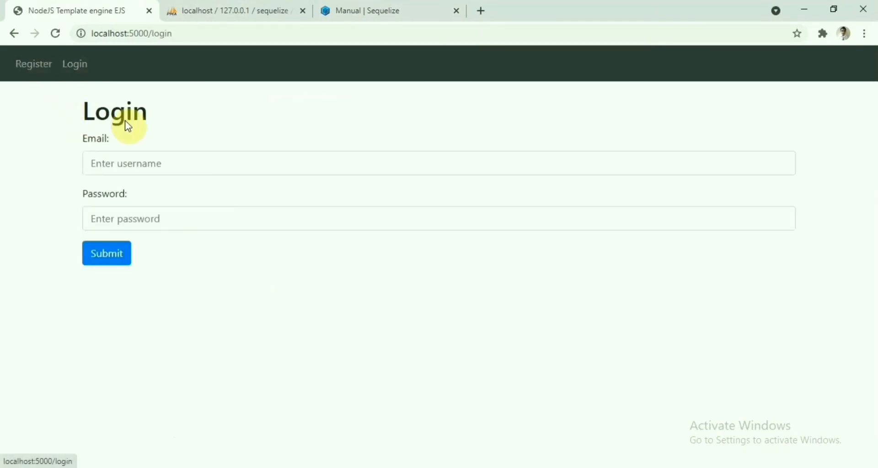
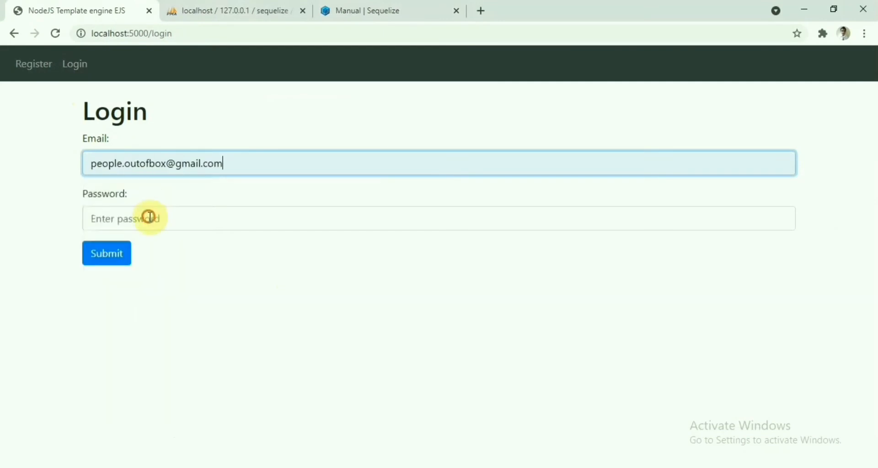
pyautogui.click(106, 253)
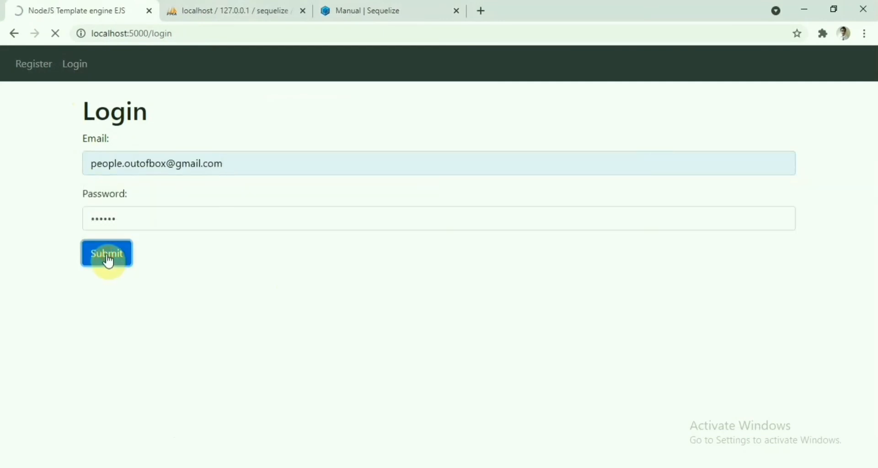
pyautogui.click(106, 254)
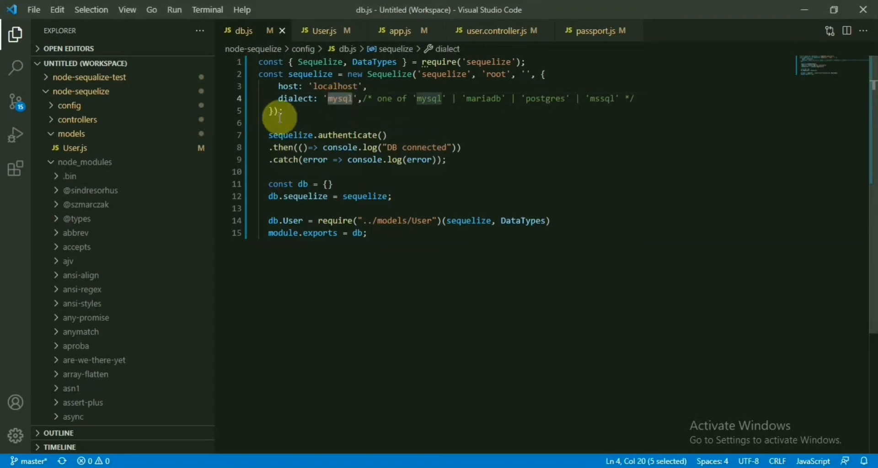
# Set db.js dialect to 'sqlite3' with dbpath '../database/sequelize.db'.
pyautogui.click(84, 162)
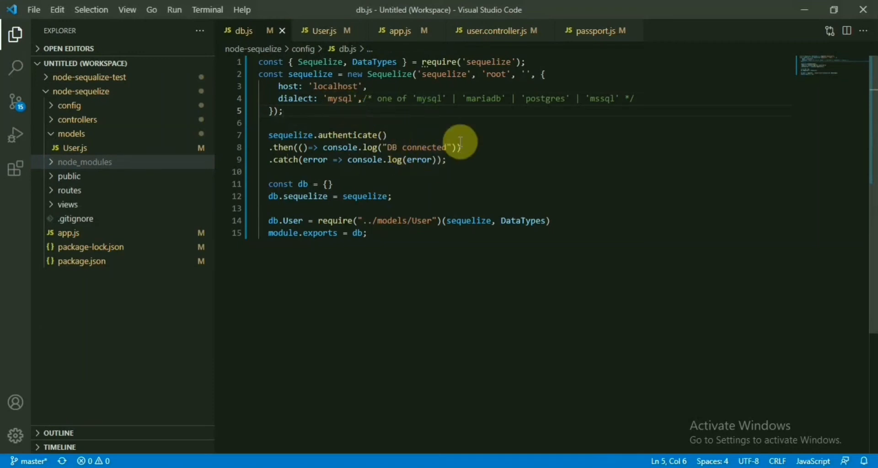
pyautogui.moveTo(361, 160)
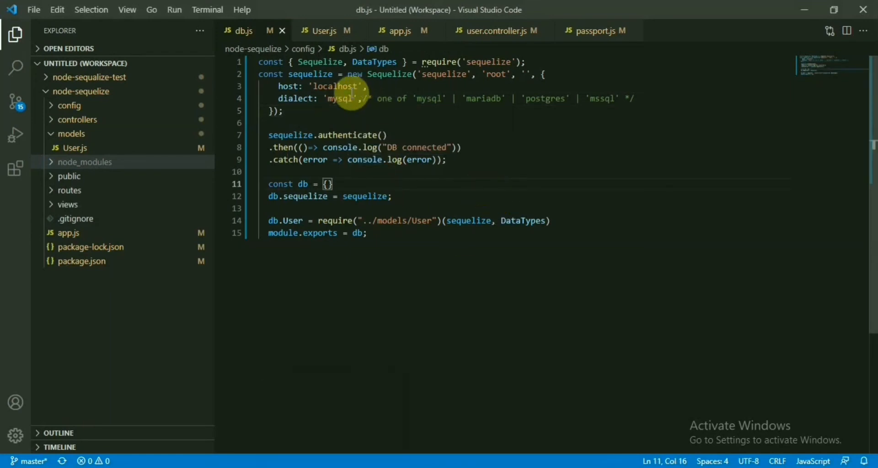
pyautogui.write('sqlite3')
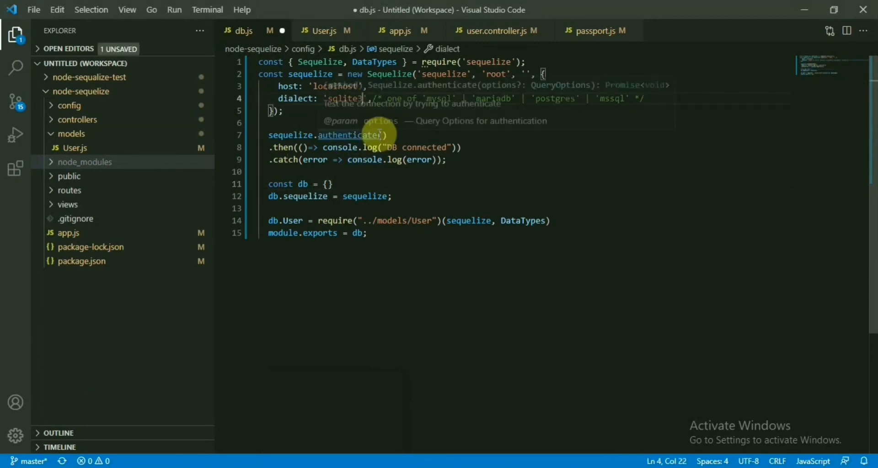
pyautogui.write("dbpath: '.")
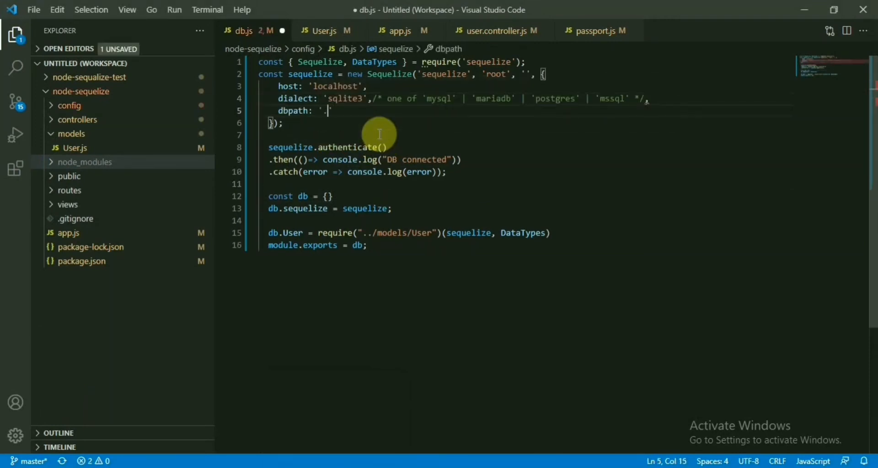
pyautogui.write('../database/sequelize.db')
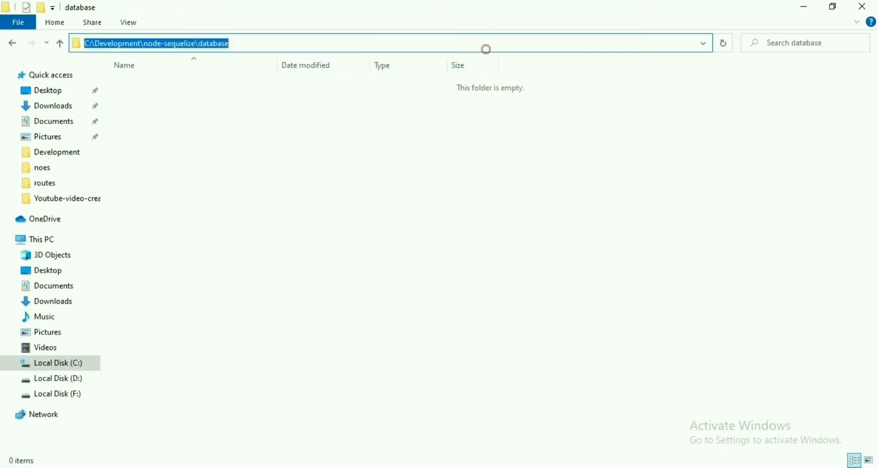
# Launch a command prompt from the database folder's address bar via cmd.
pyautogui.write('cmd')
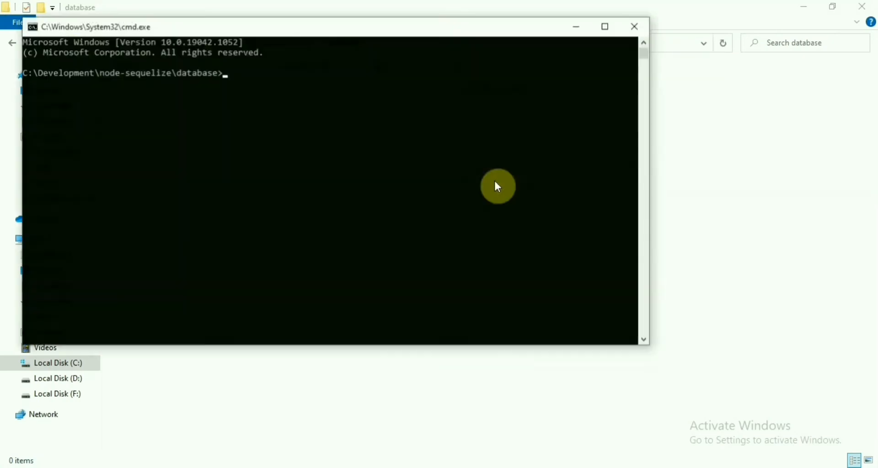
pyautogui.moveTo(416, 180)
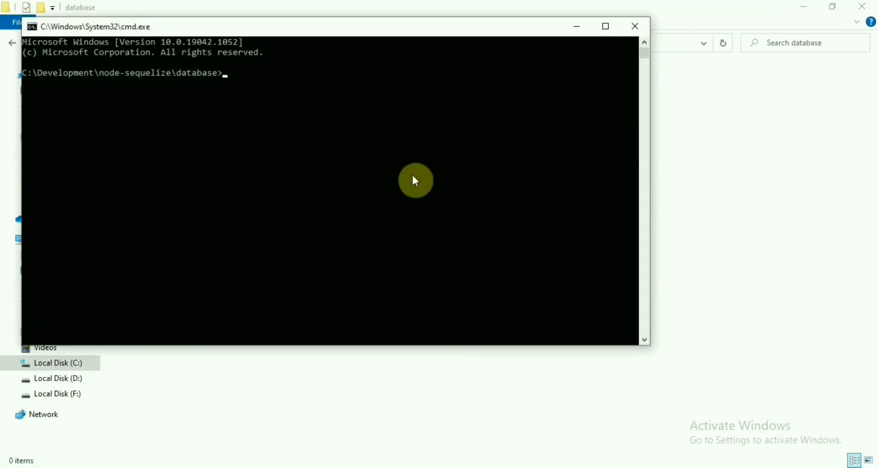
# Run sqlite3 sequelize.db to create the database file.
pyautogui.write('sqli')
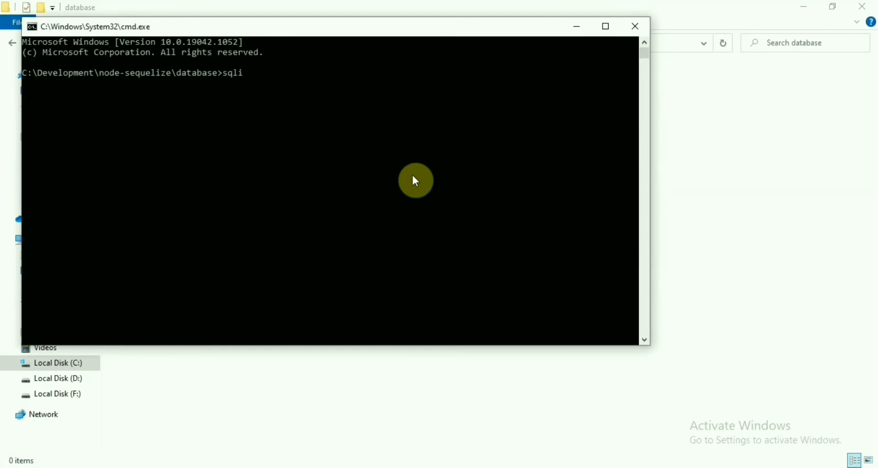
pyautogui.write('te3')
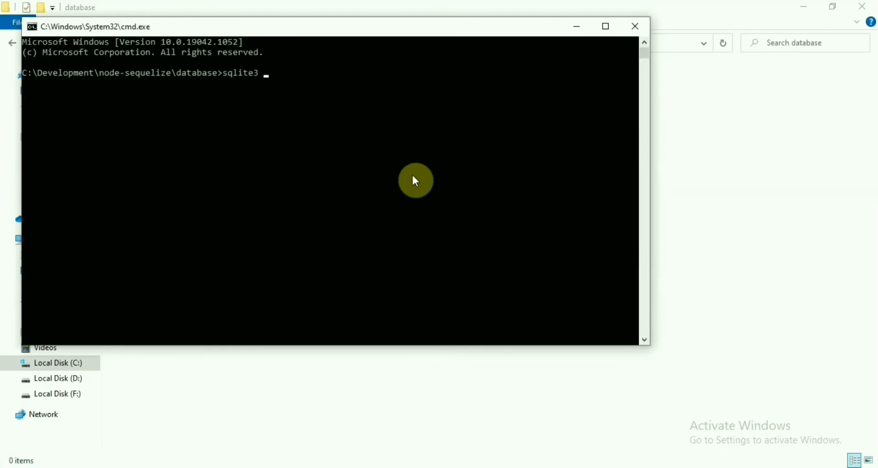
pyautogui.write('sequelize.db')
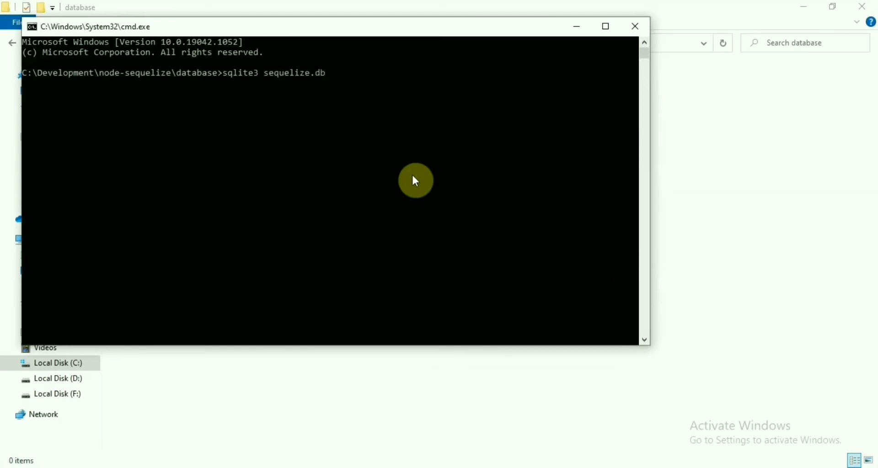
pyautogui.press('enter')
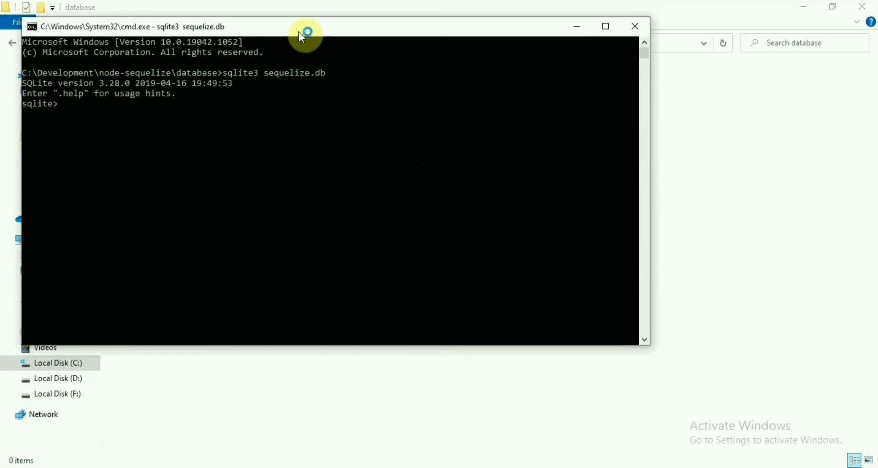
# Run .databases to confirm sequelize.db is the main database and view it in the folder.
pyautogui.moveTo(306, 27); pyautogui.dragTo(454, 12)
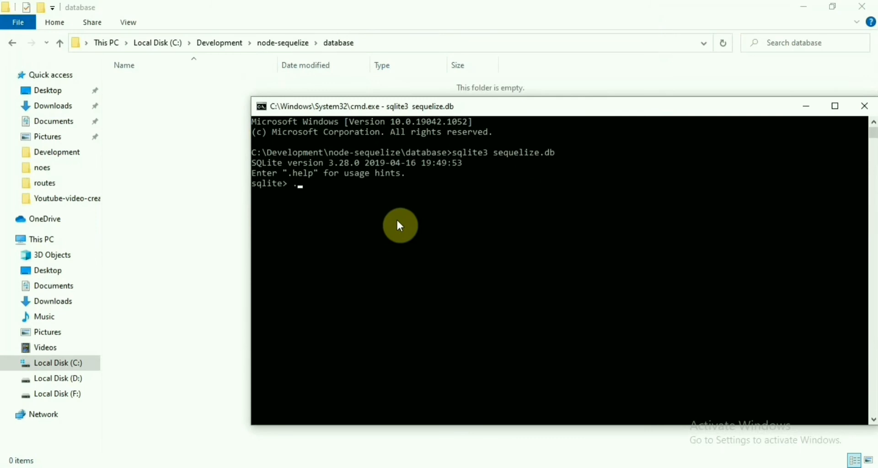
pyautogui.write('databases')
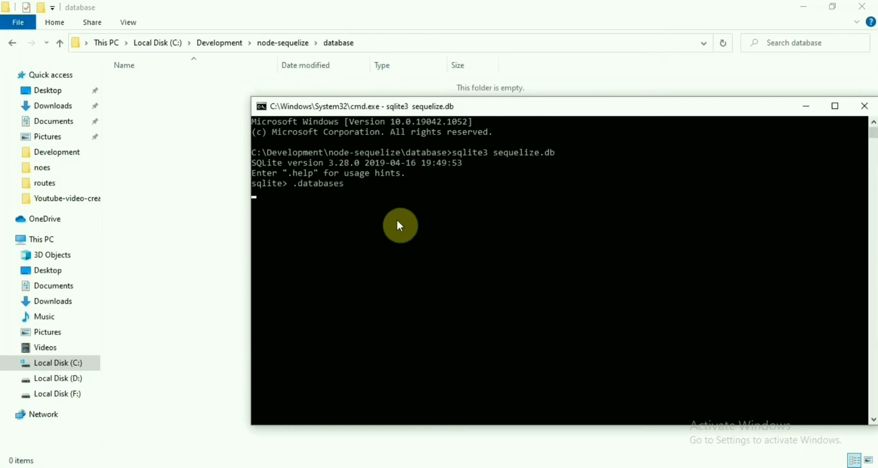
pyautogui.press('enter')
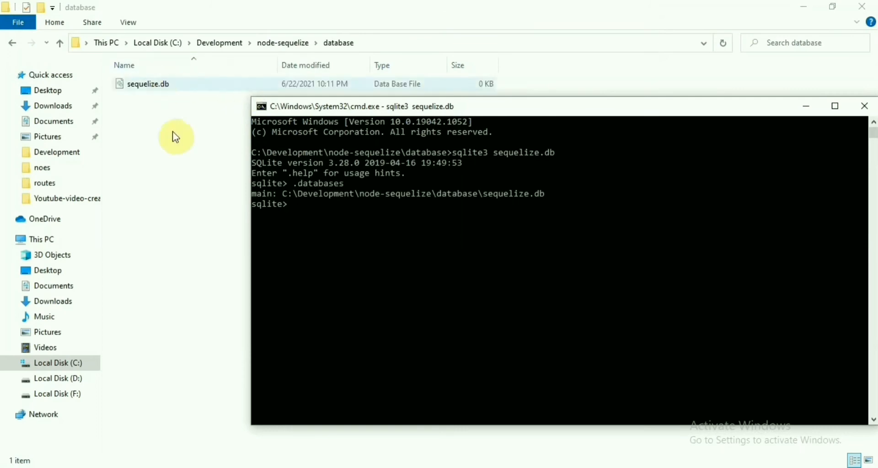
pyautogui.click(147, 83)
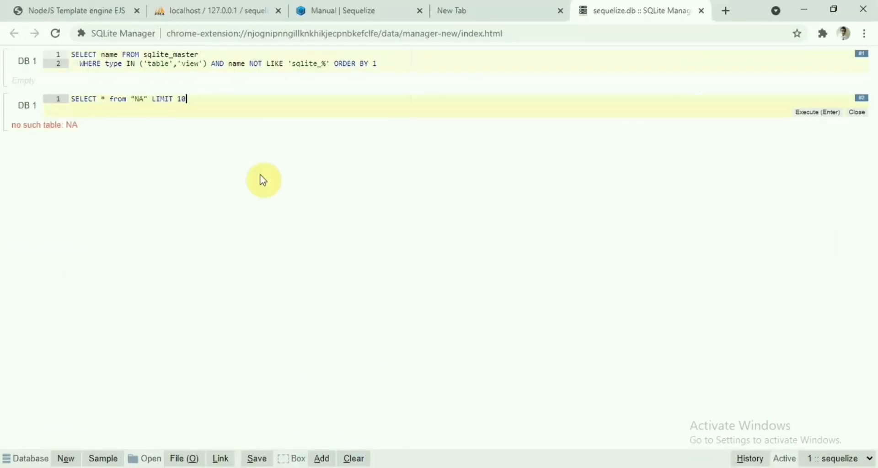
pyautogui.moveTo(272, 290)
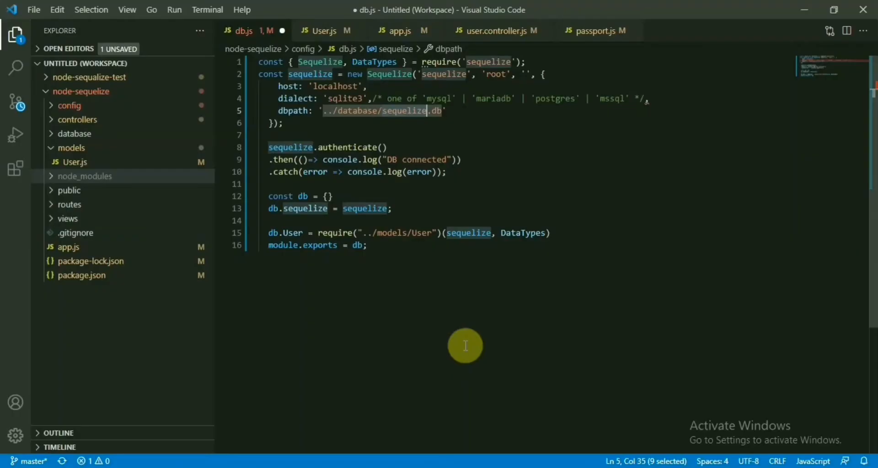
pyautogui.moveTo(112, 105)
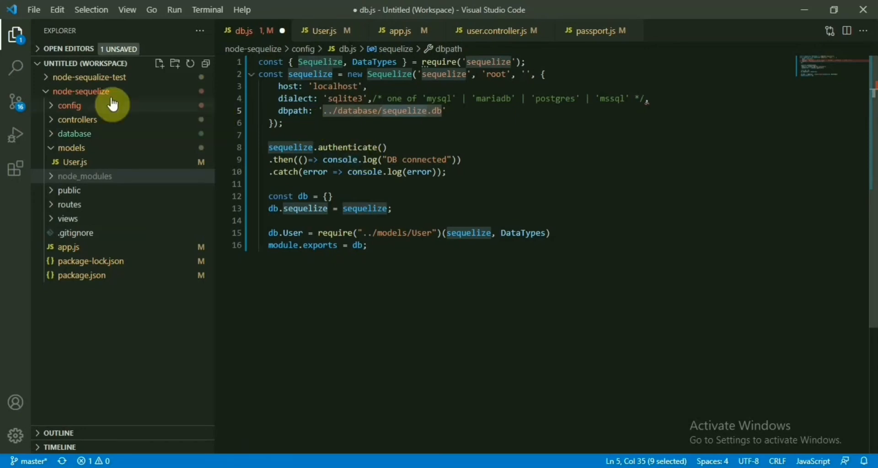
# In config/db.js use dialect 'sqlite', storage './database/sequelize.db' and database name sequelize.
pyautogui.click(69, 105)
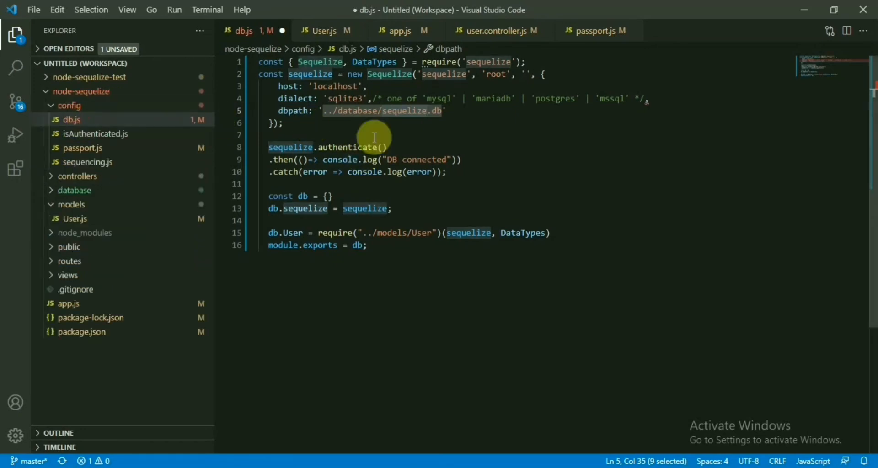
pyautogui.click(478, 136)
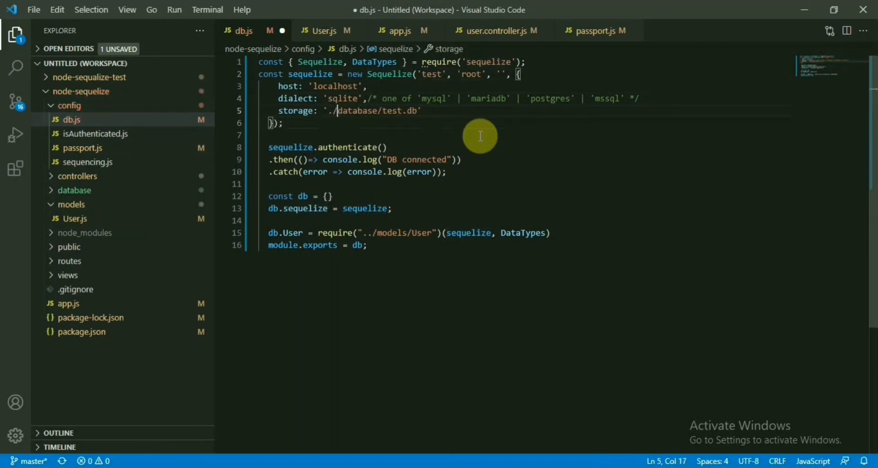
pyautogui.moveTo(412, 121)
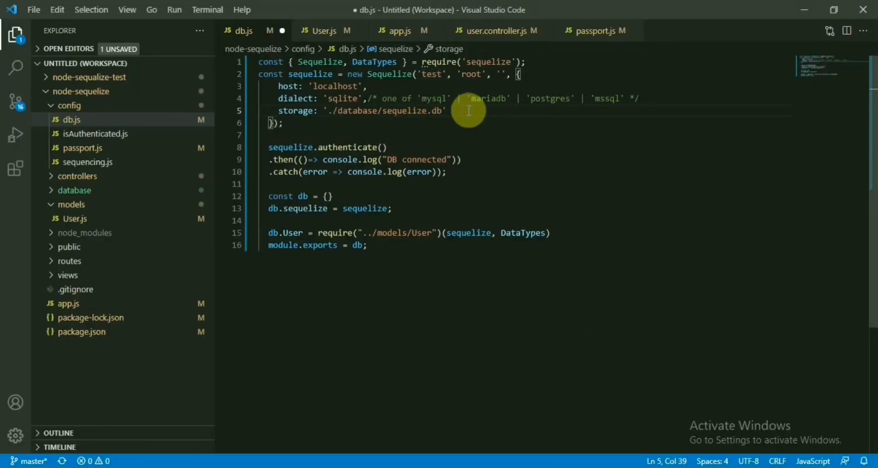
pyautogui.doubleClick(431, 74)
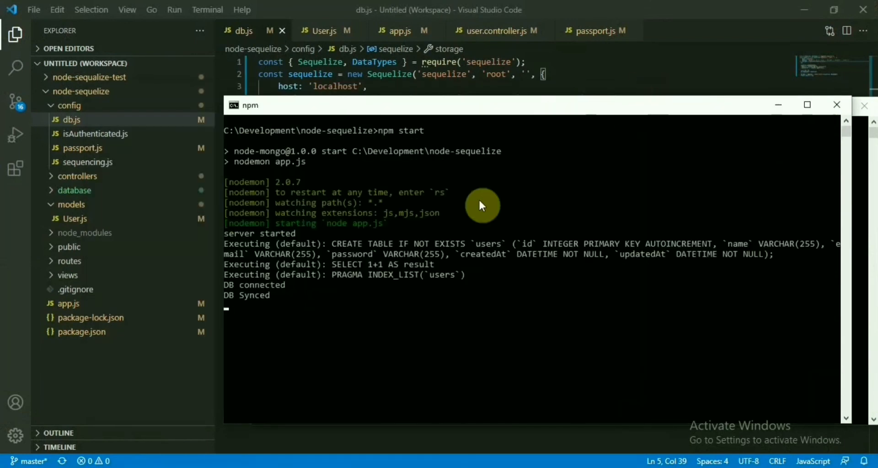
pyautogui.moveTo(482, 258)
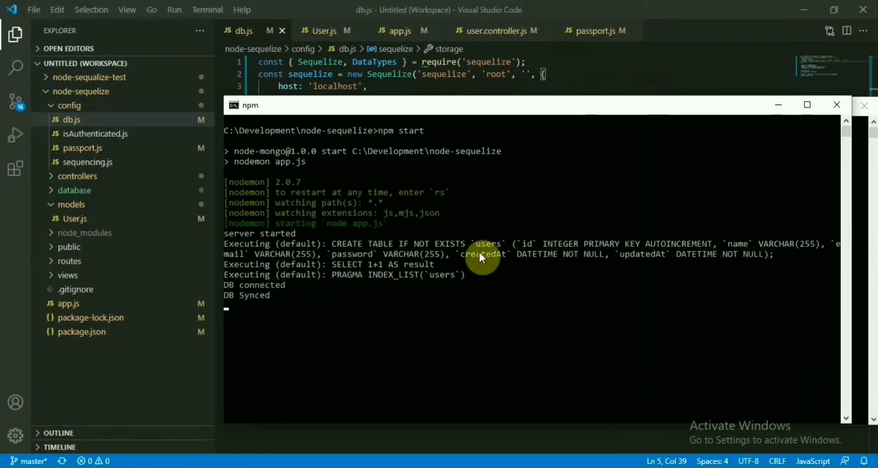
pyautogui.moveTo(484, 264)
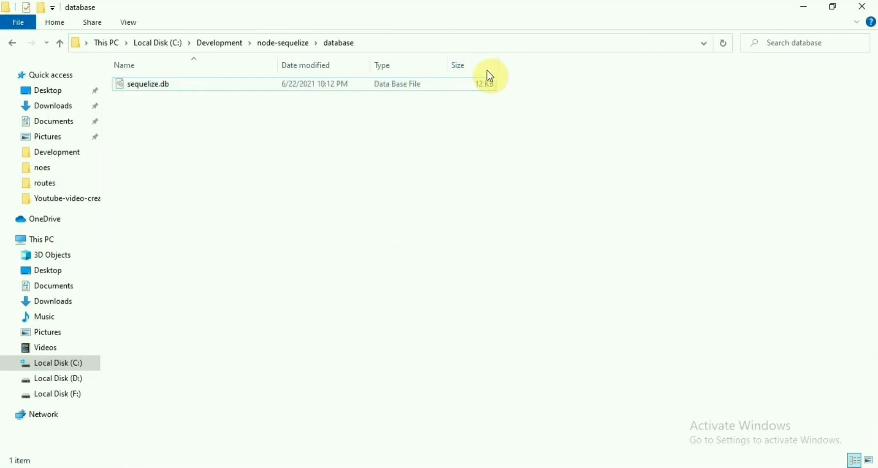
pyautogui.moveTo(322, 446)
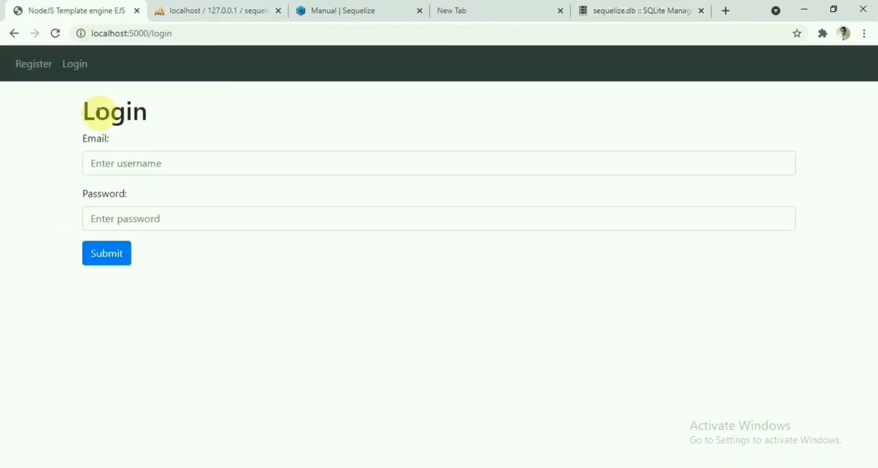
# Register user Jack with suggested name and email on the Register form.
pyautogui.click(33, 63)
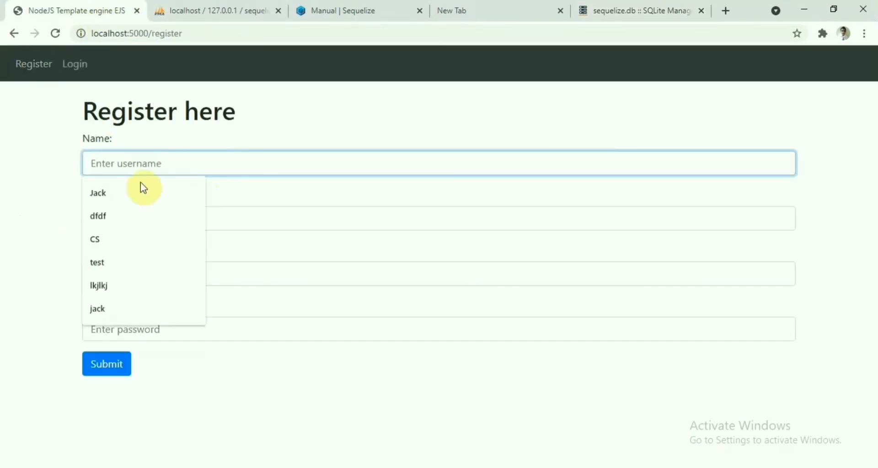
pyautogui.click(98, 192)
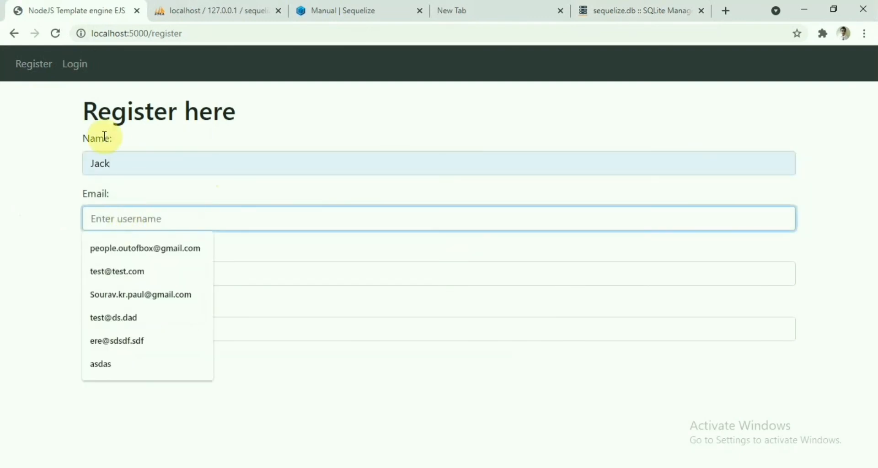
pyautogui.click(146, 248)
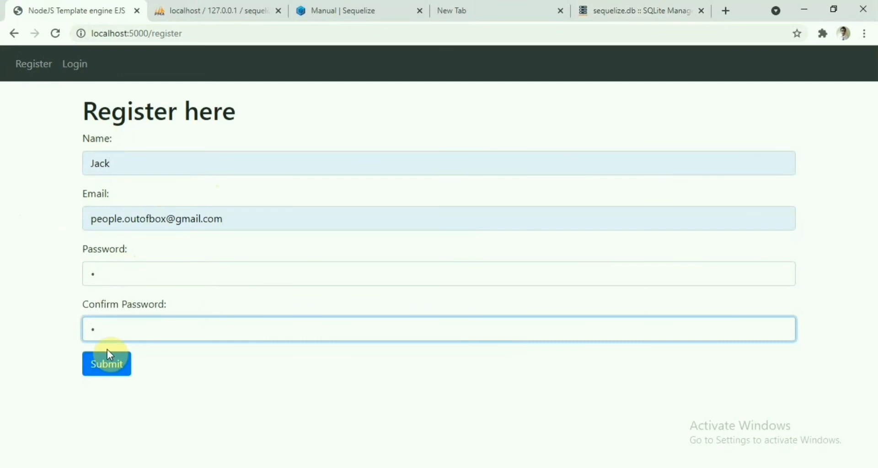
pyautogui.click(106, 363)
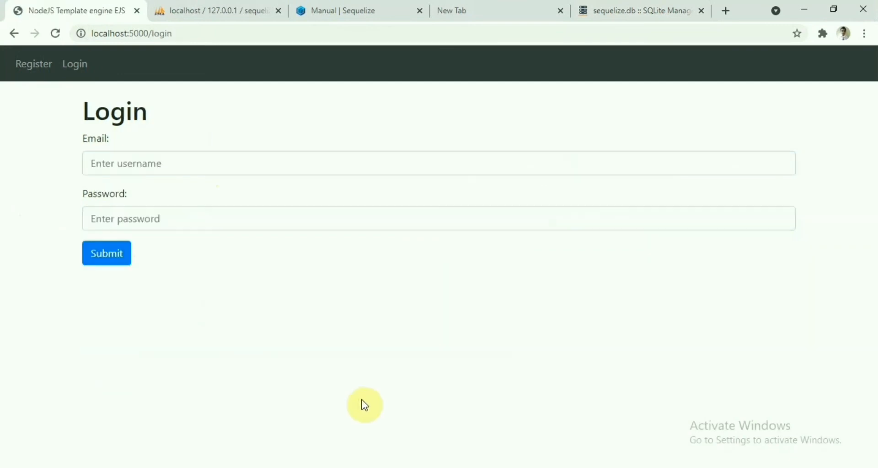
pyautogui.moveTo(391, 423)
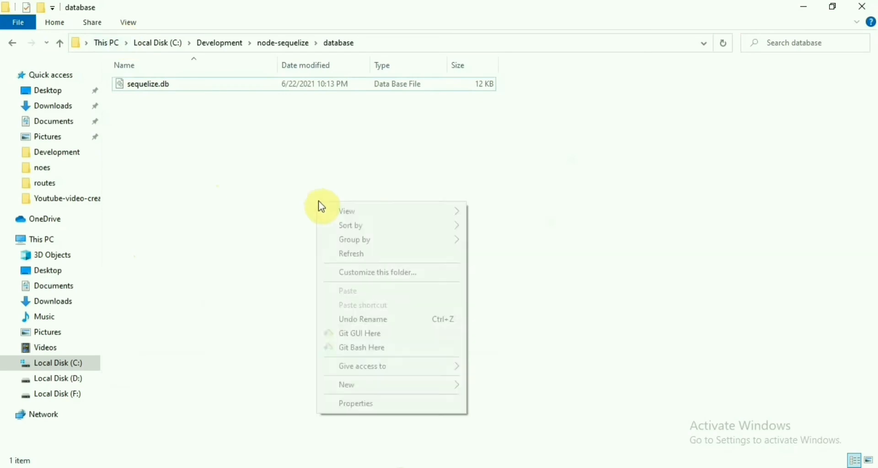
# Check Jack's row in SQLite Manager's users table, then return to the registration form.
pyautogui.click(148, 84)
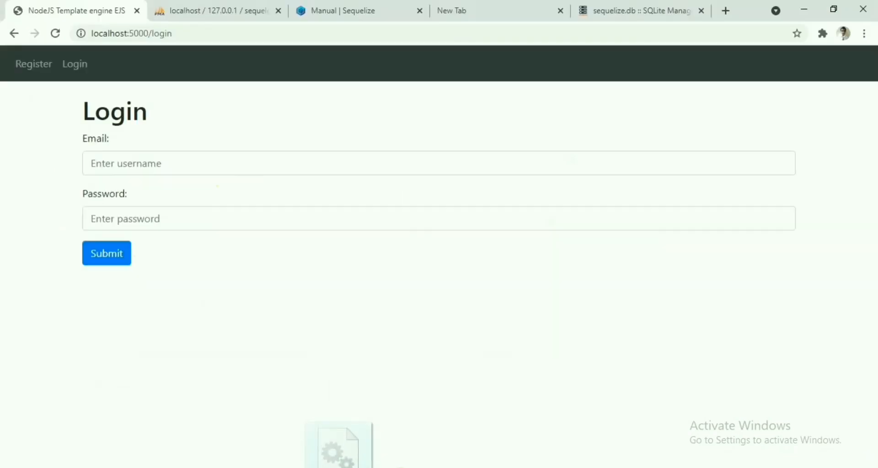
pyautogui.click(641, 10)
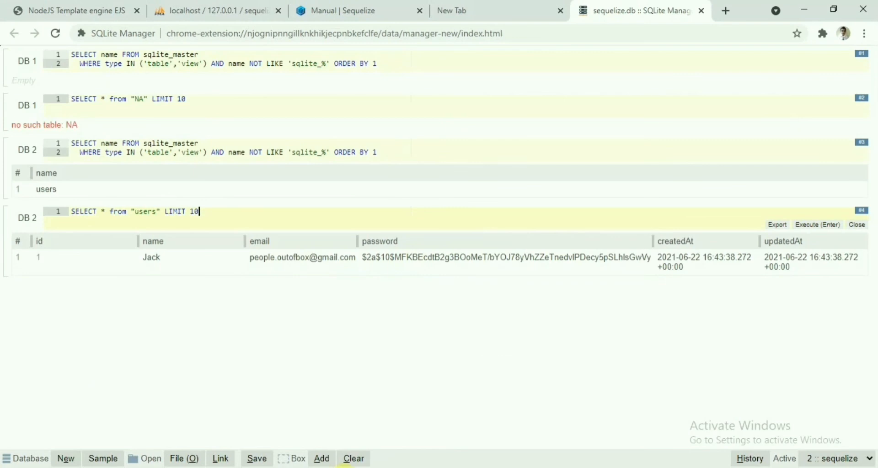
pyautogui.click(73, 10)
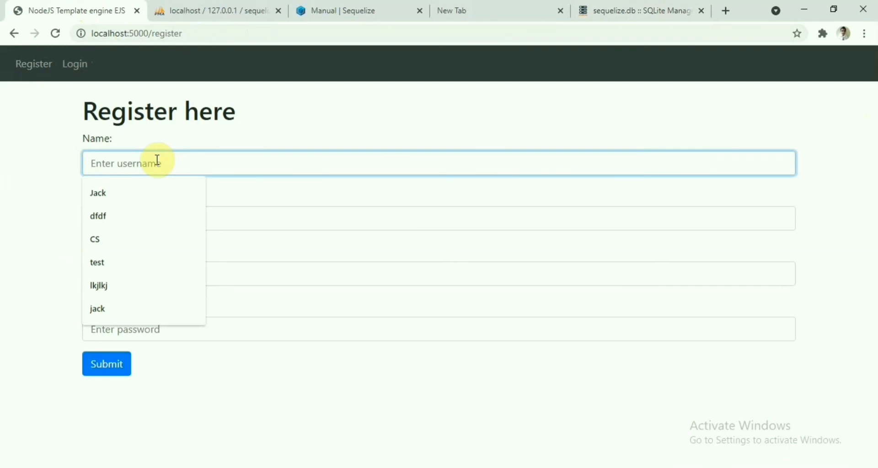
# Register a second user Sam and confirm both rows in SQLite Manager's users table.
pyautogui.write('Sam')
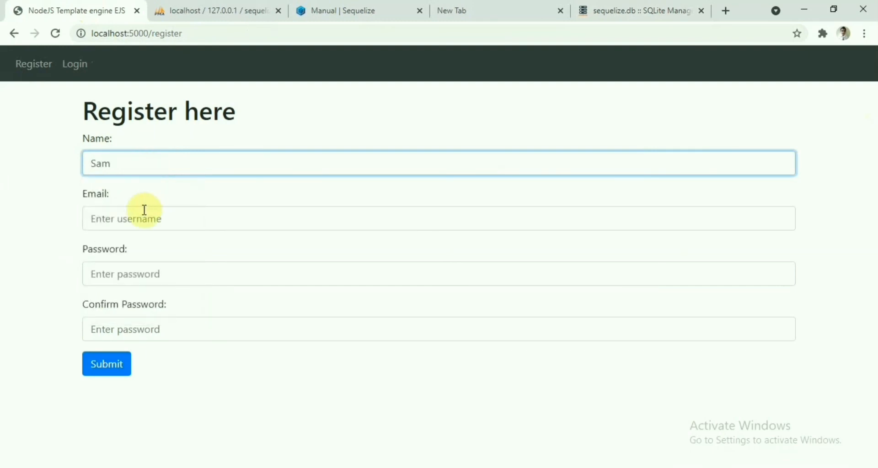
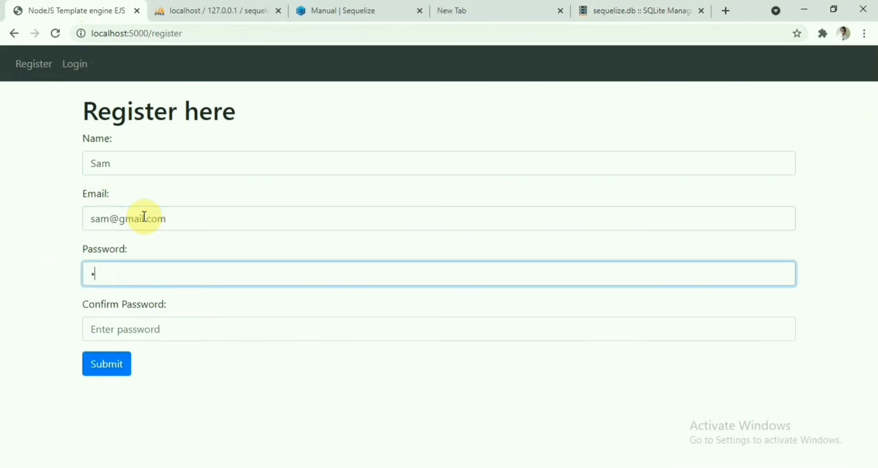
pyautogui.click(106, 364)
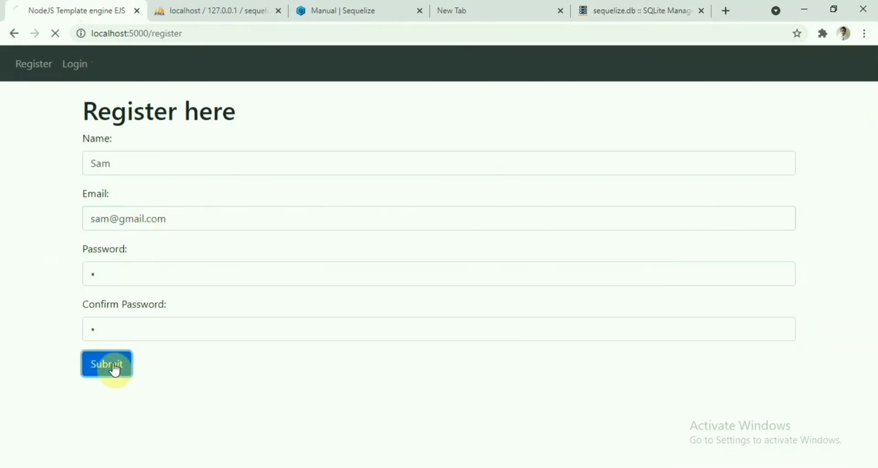
pyautogui.click(638, 10)
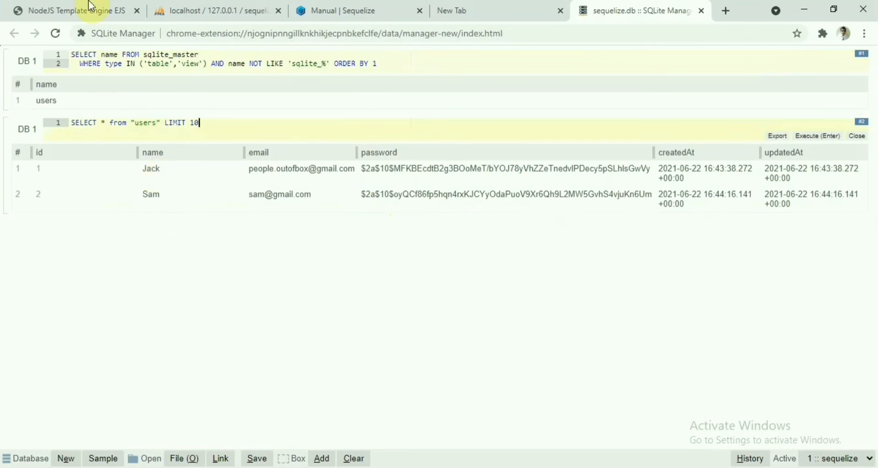
pyautogui.click(71, 10)
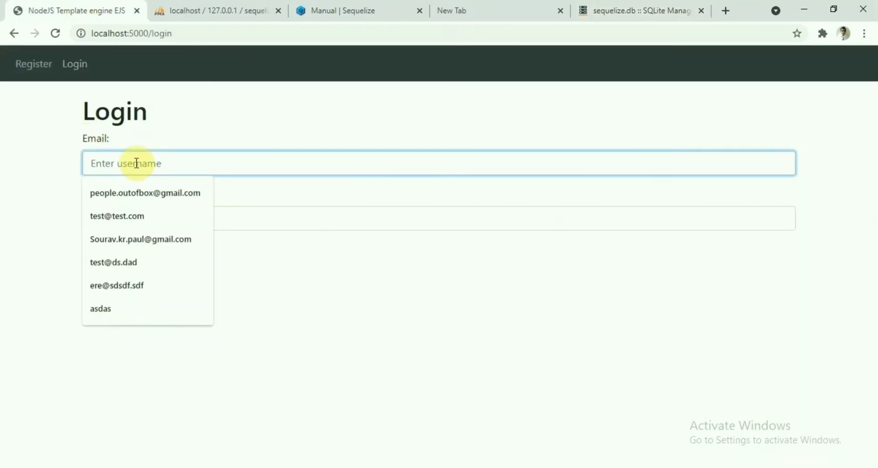
pyautogui.write('sam@g')
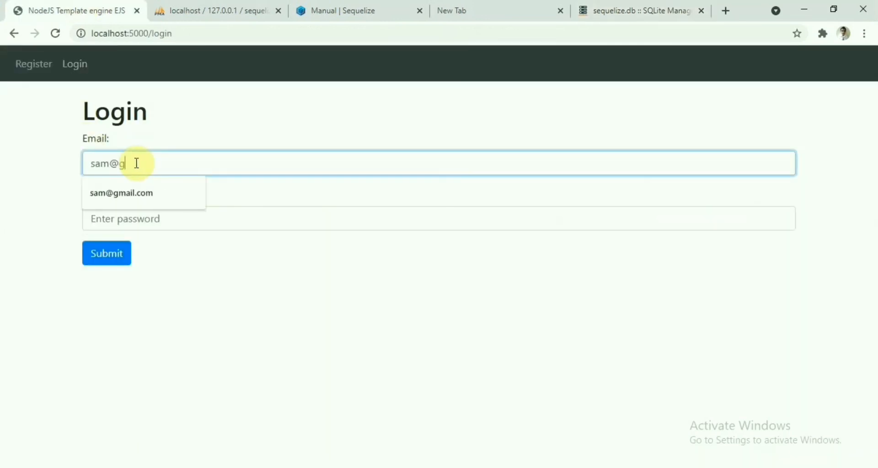
pyautogui.click(121, 193)
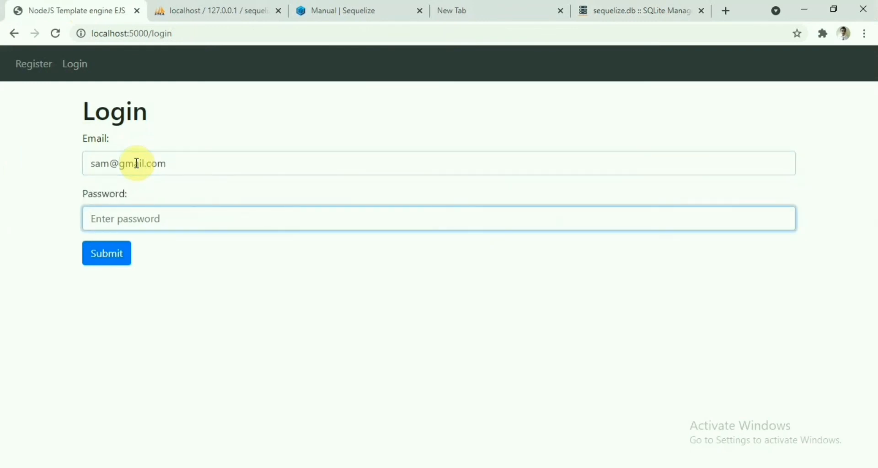
pyautogui.click(106, 253)
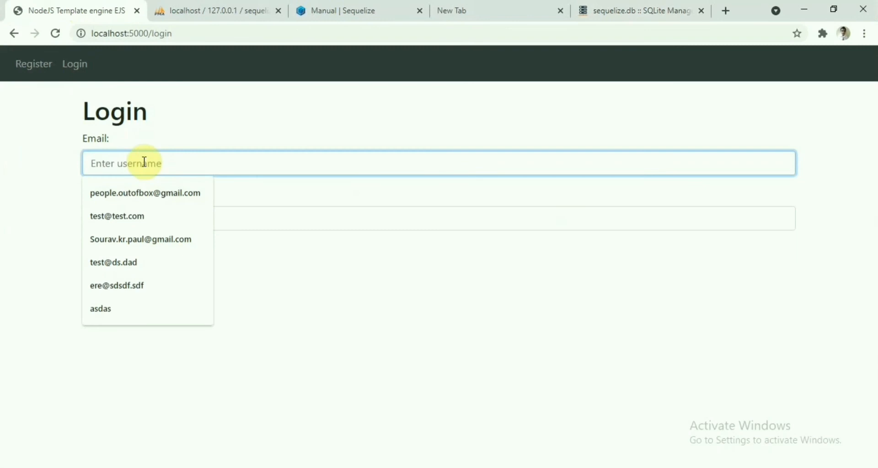
pyautogui.write('s')
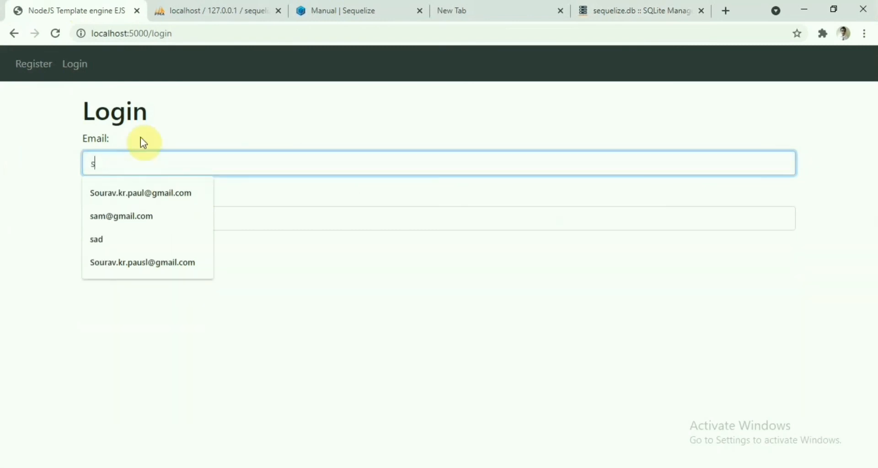
pyautogui.click(120, 215)
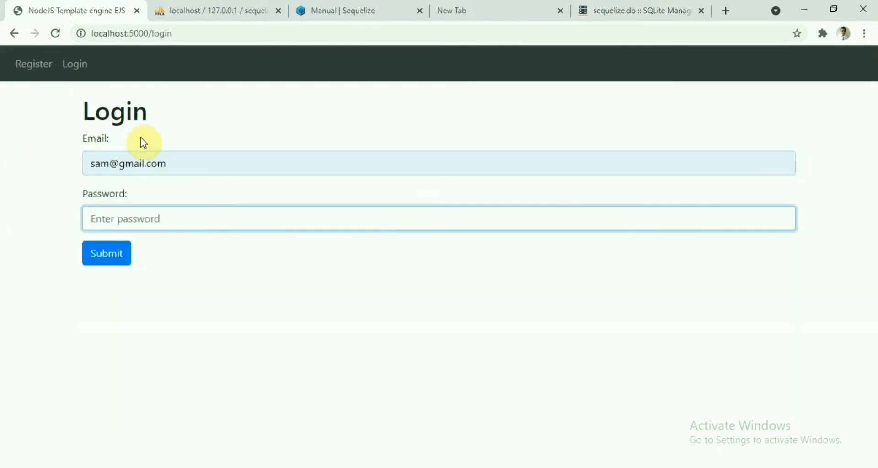
pyautogui.click(106, 253)
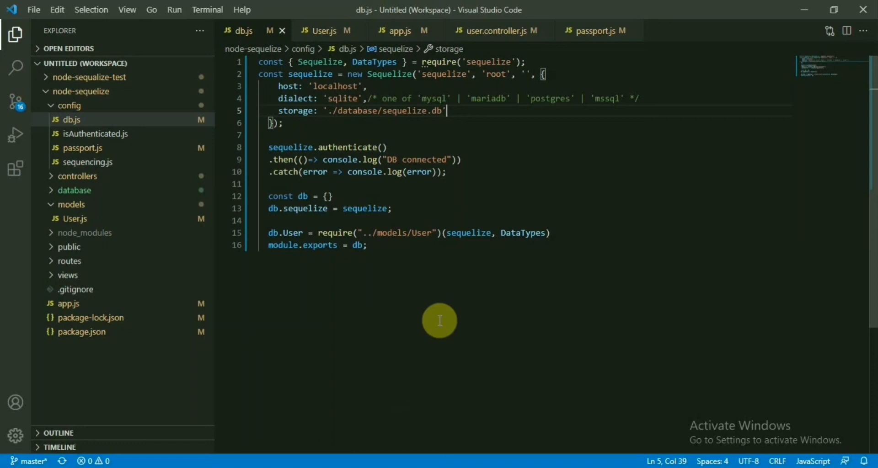
pyautogui.moveTo(295, 92)
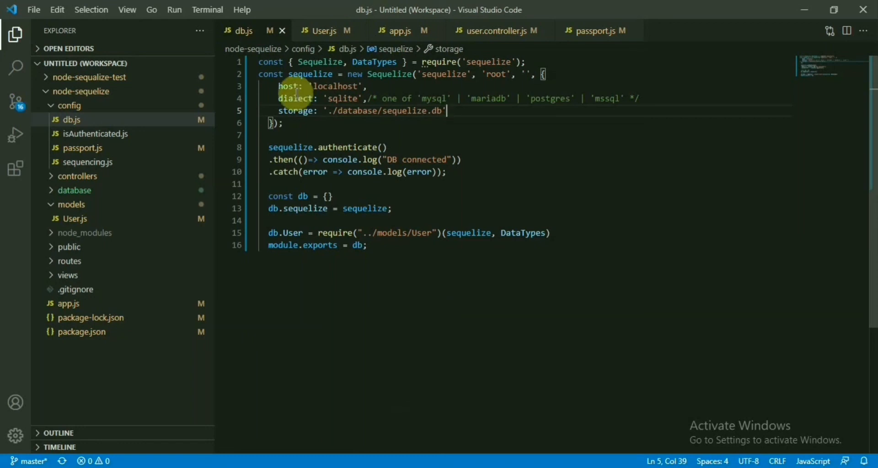